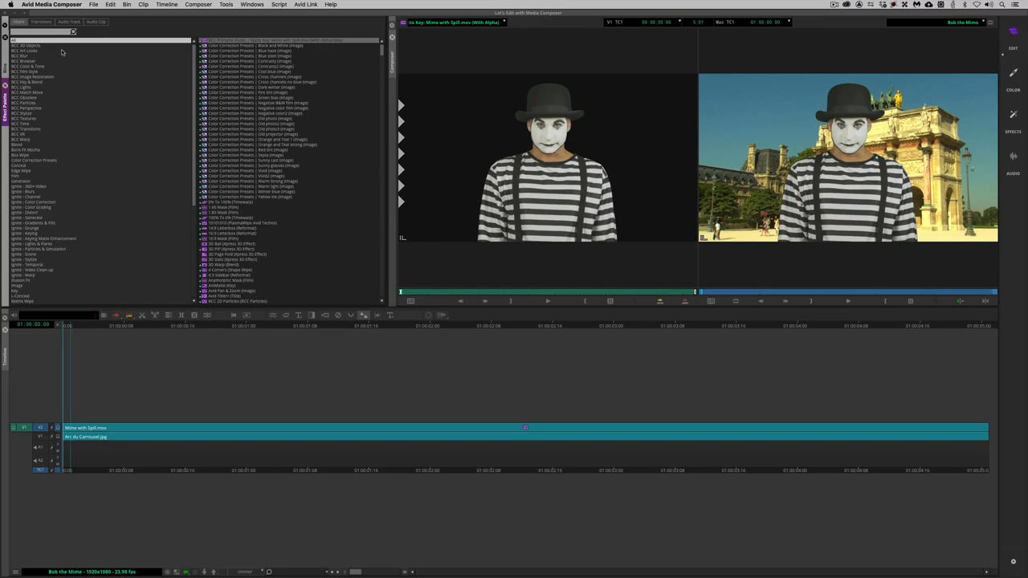
# Find BCC Spill Remover in the Effect Palette by searching 'spill'
pyautogui.write('spill')
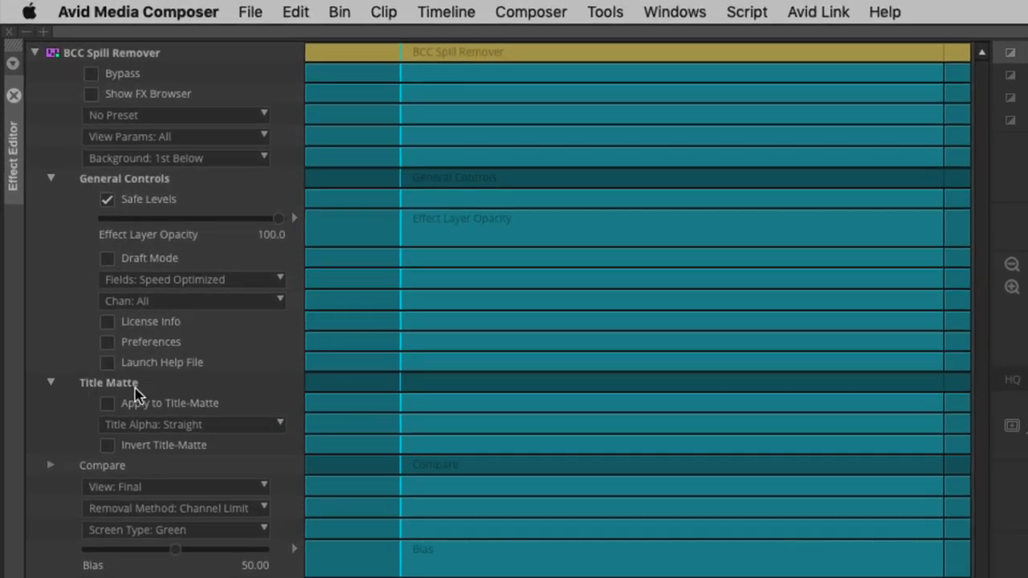
pyautogui.moveTo(106, 403)
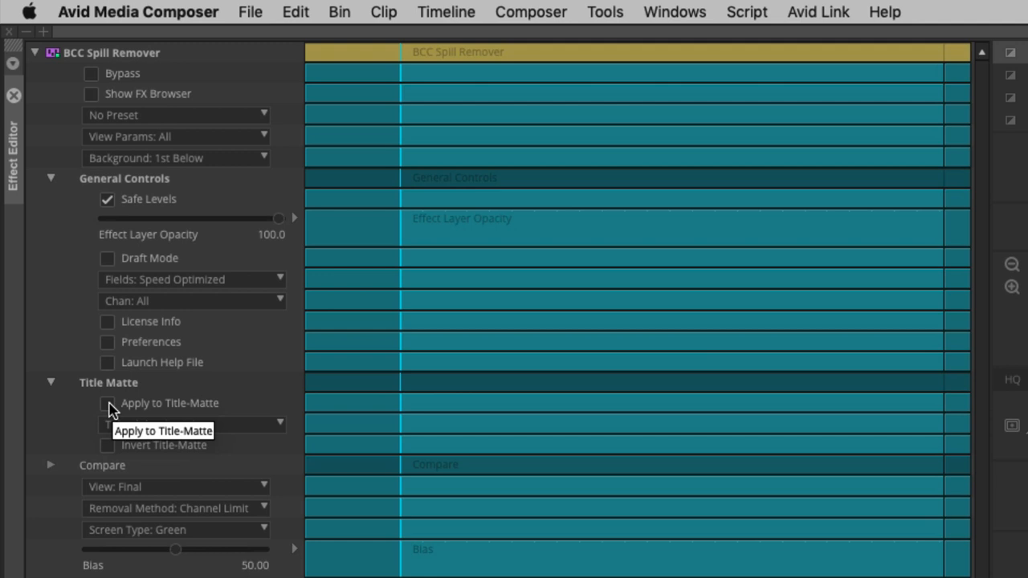
# Enable Apply to Title-Matte so spill removal affects the keyed matte
pyautogui.click(106, 401)
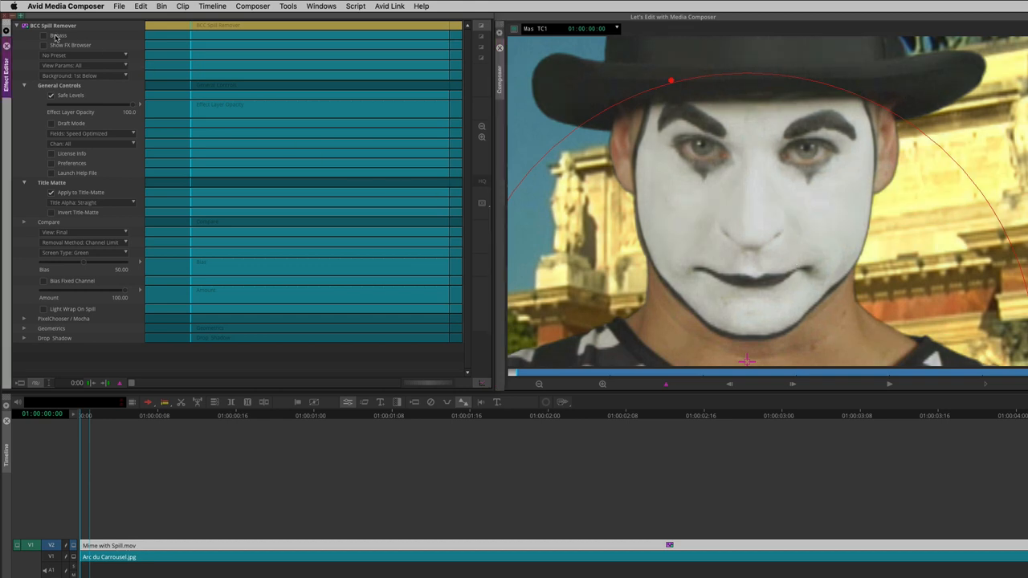
pyautogui.click(45, 35)
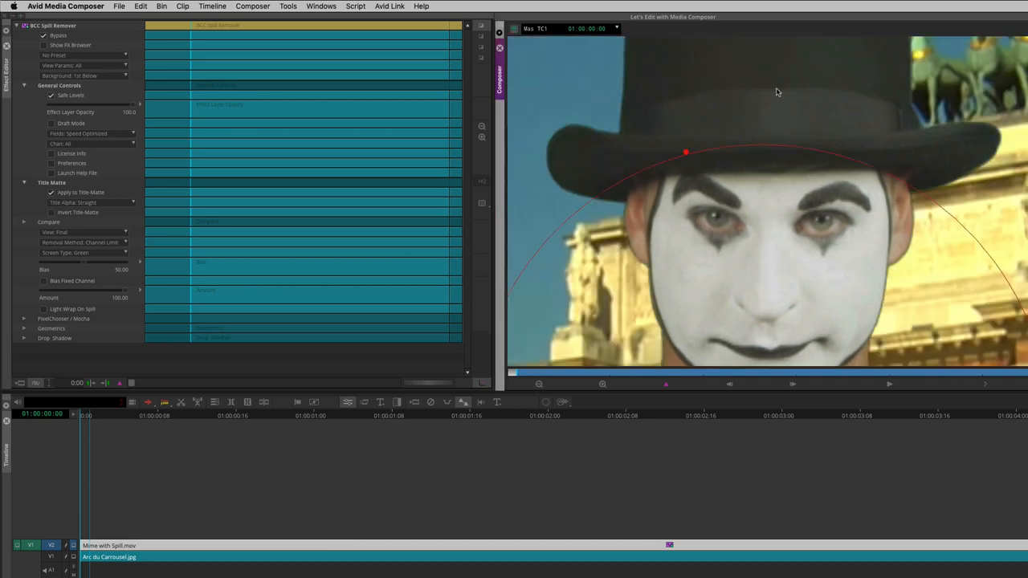
pyautogui.moveTo(148, 49)
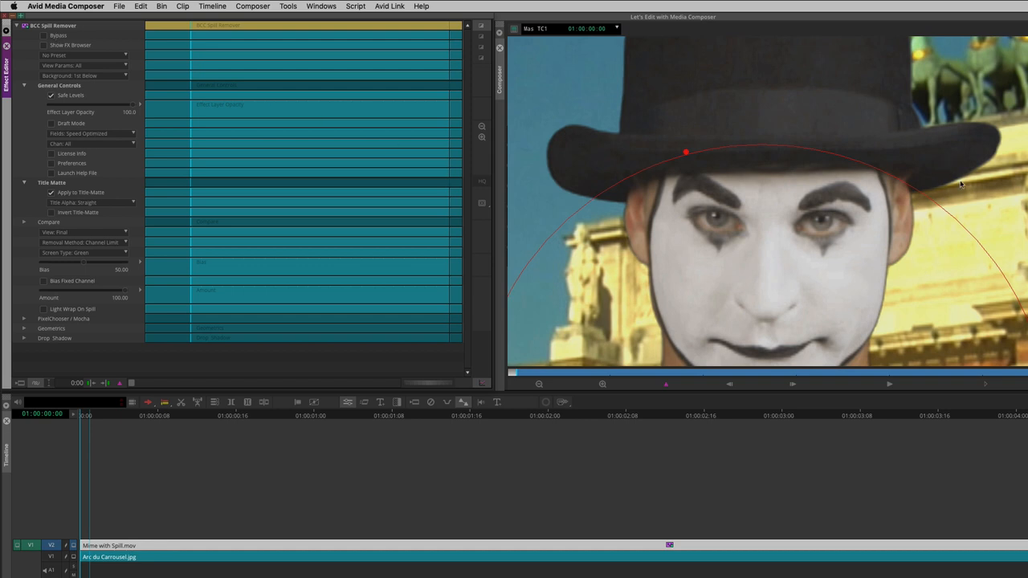
pyautogui.moveTo(993, 202)
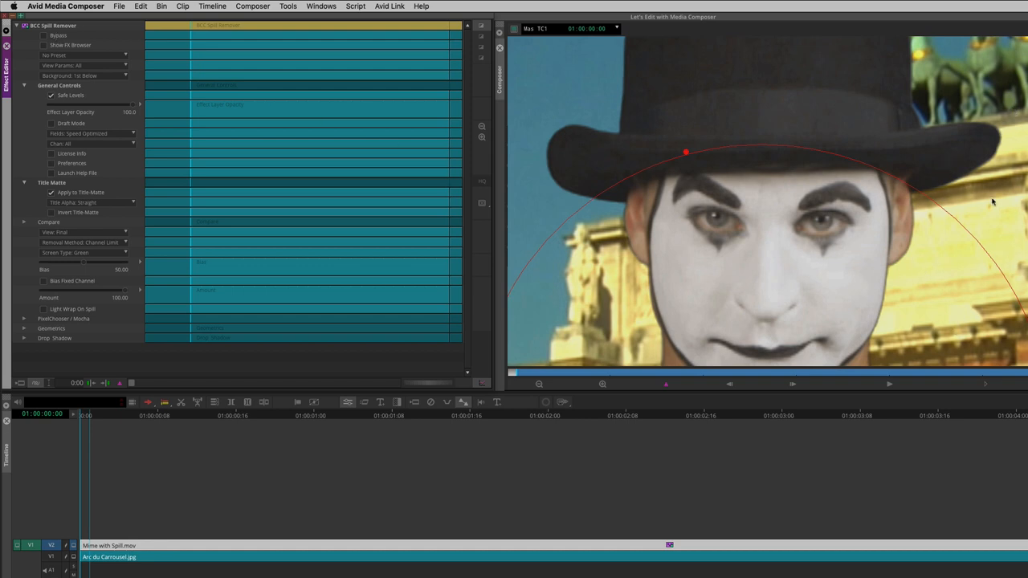
pyautogui.moveTo(993, 160)
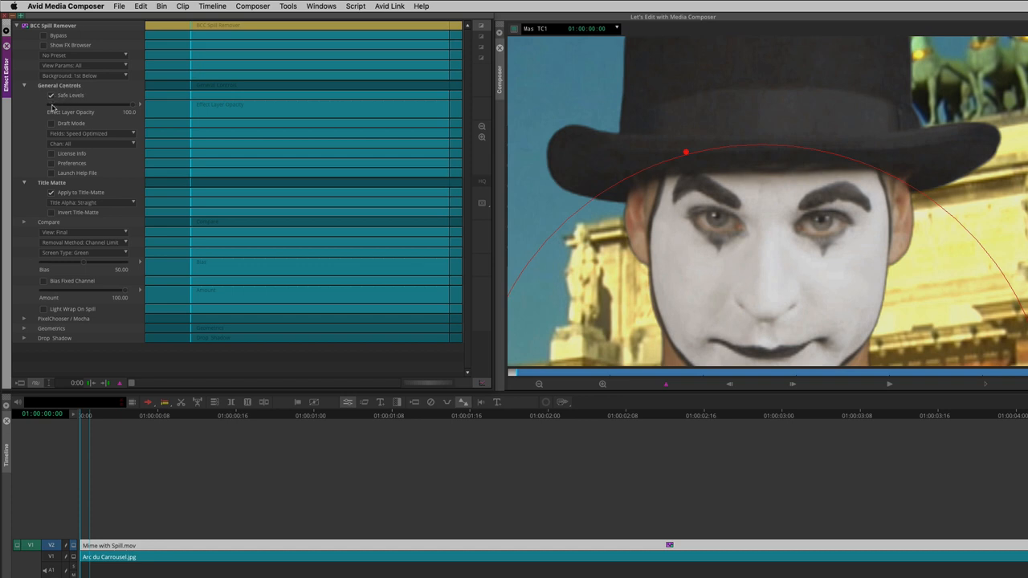
pyautogui.click(52, 95)
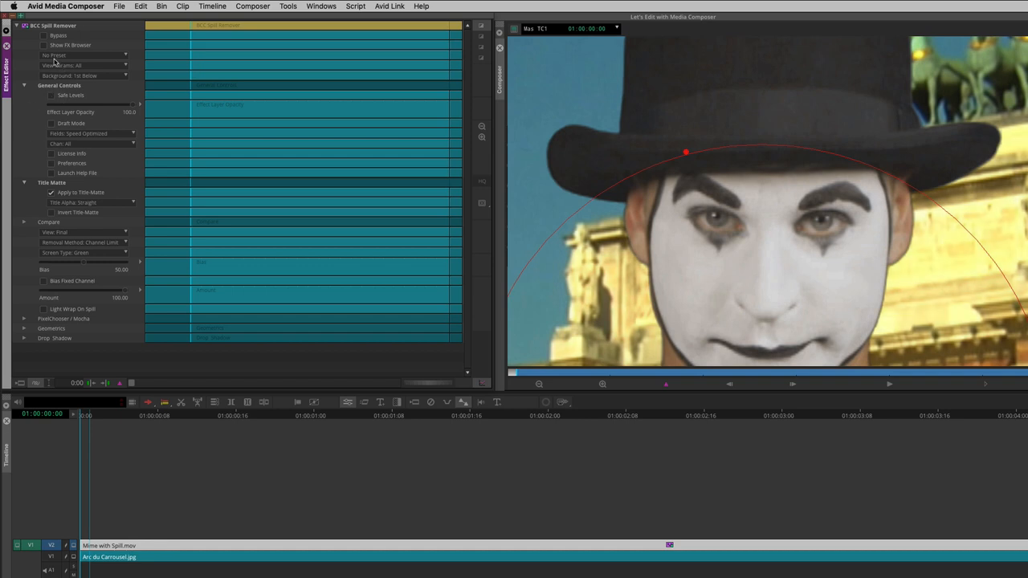
pyautogui.click(51, 35)
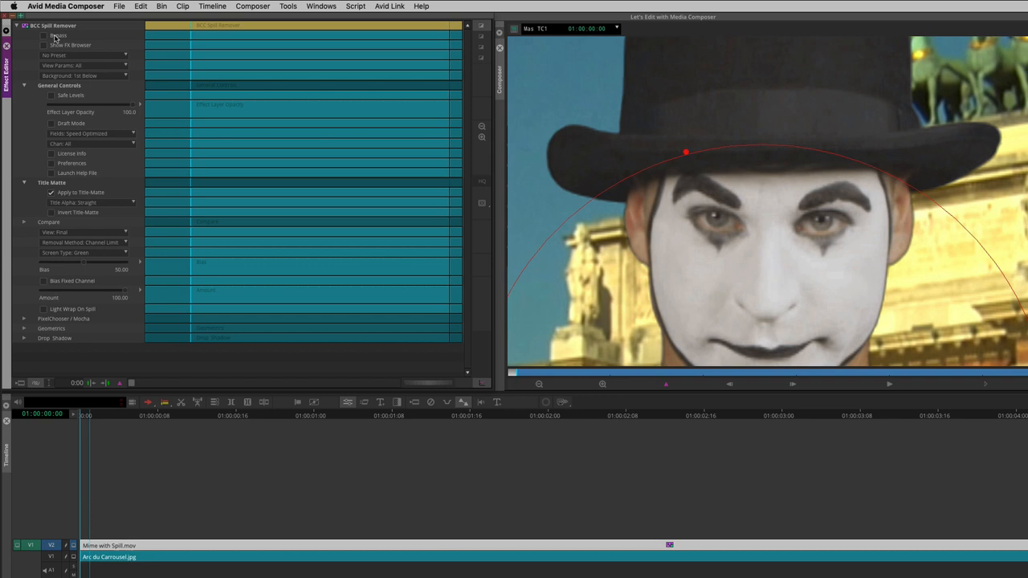
pyautogui.moveTo(88, 241)
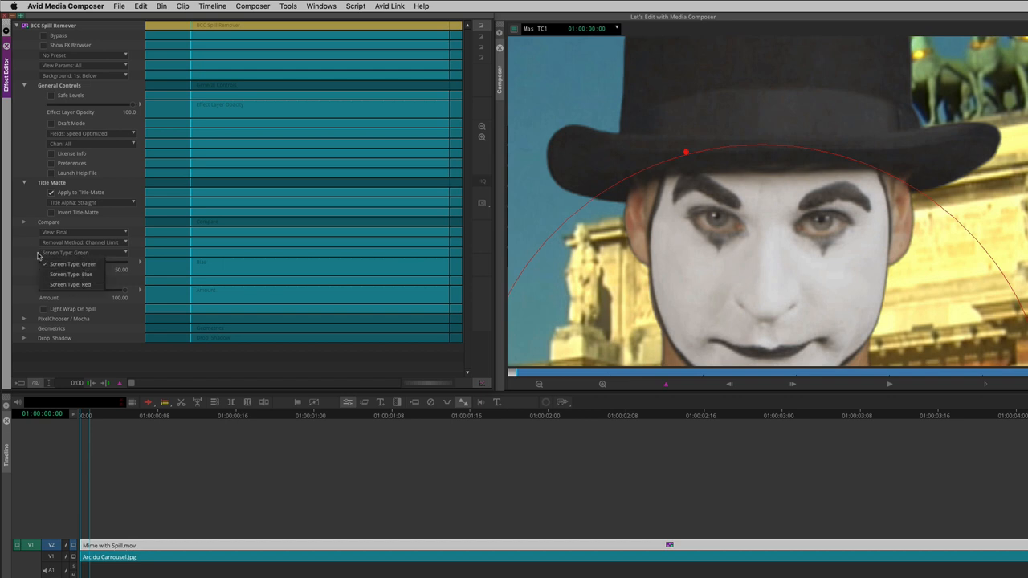
pyautogui.click(72, 263)
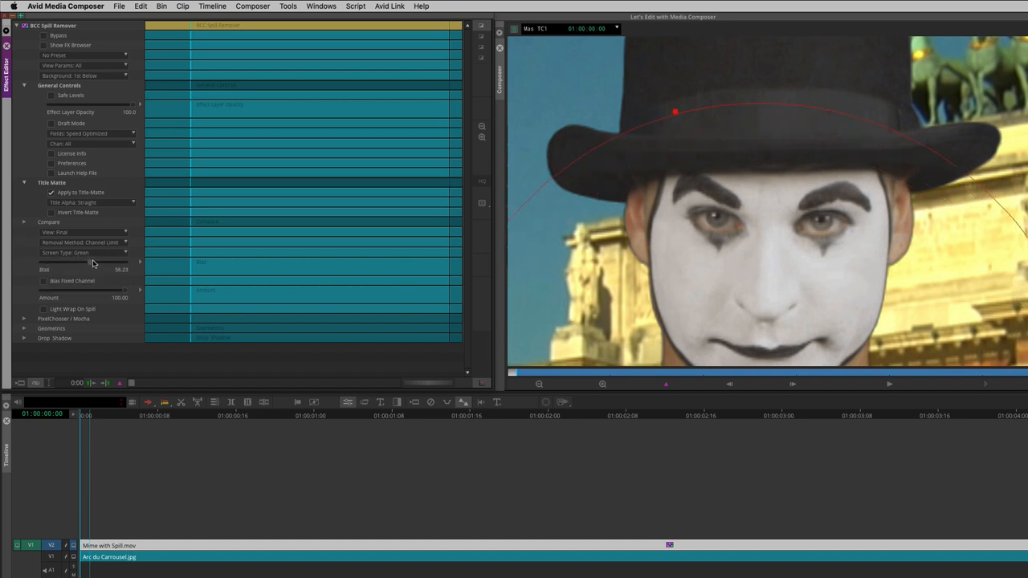
pyautogui.moveTo(88, 263); pyautogui.dragTo(49, 264)
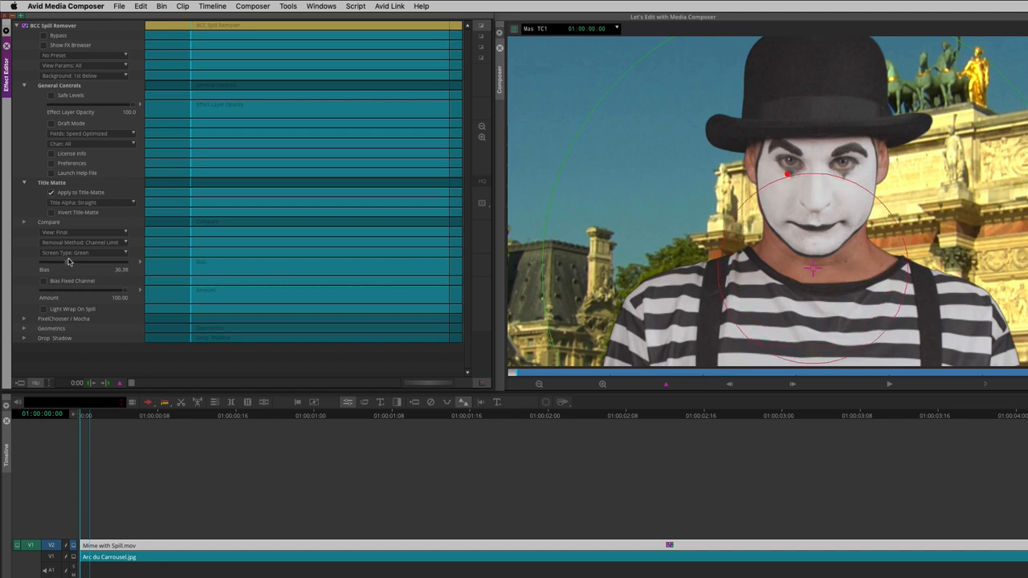
pyautogui.moveTo(47, 35)
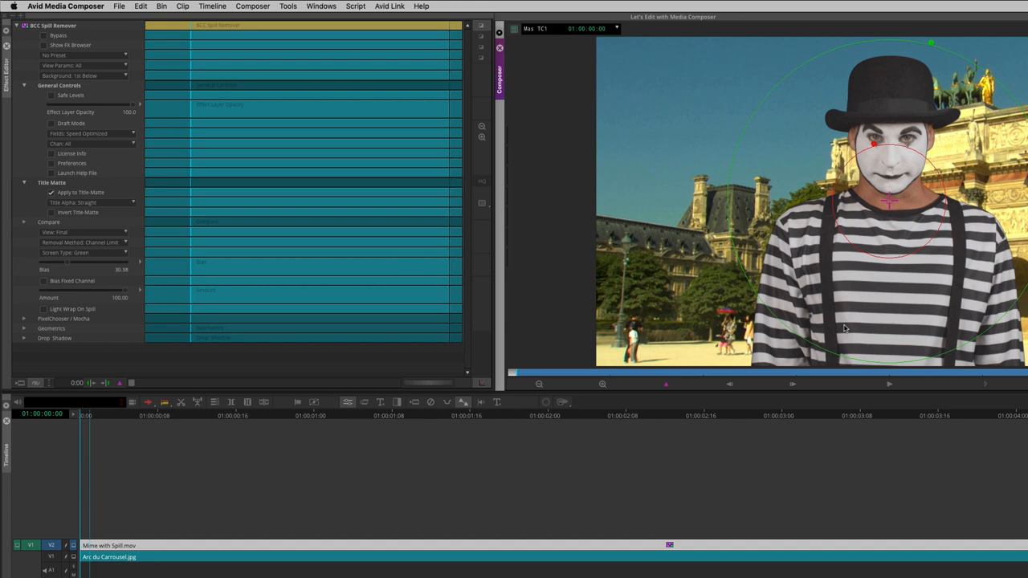
pyautogui.moveTo(543, 318)
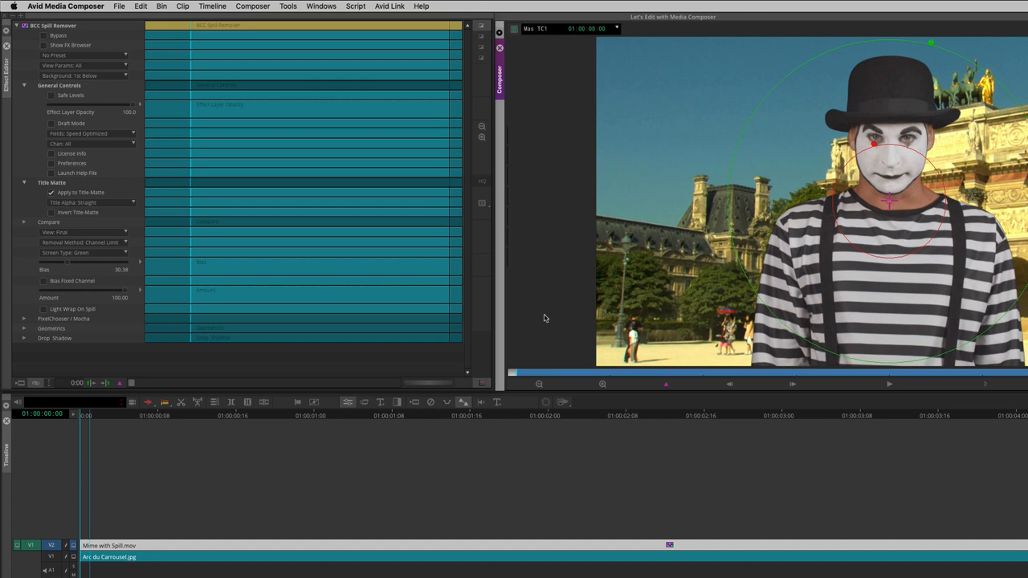
pyautogui.moveTo(63, 242)
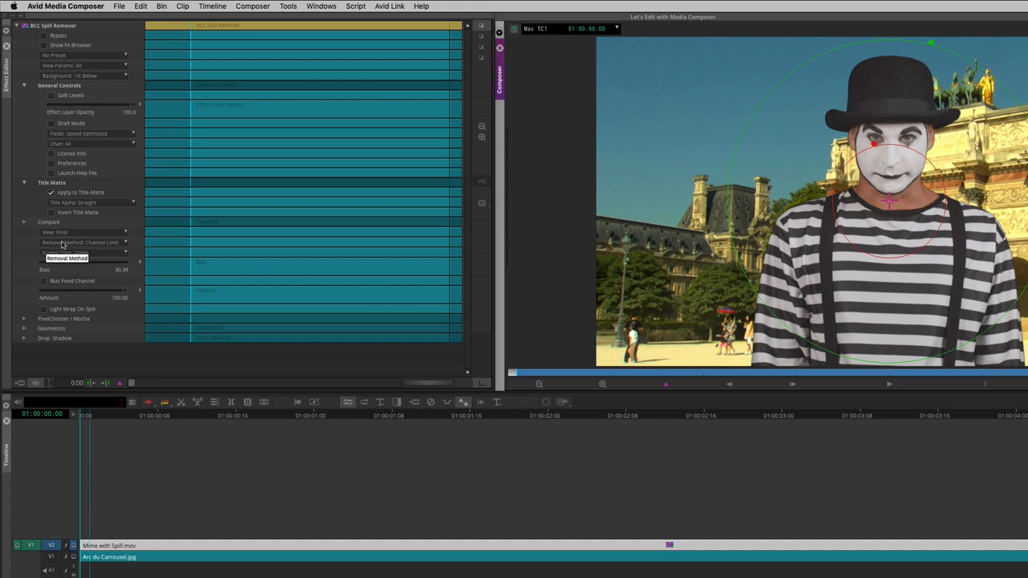
# Set the Spill Remover's Removal Method to Classic Colorsuite
pyautogui.click(80, 243)
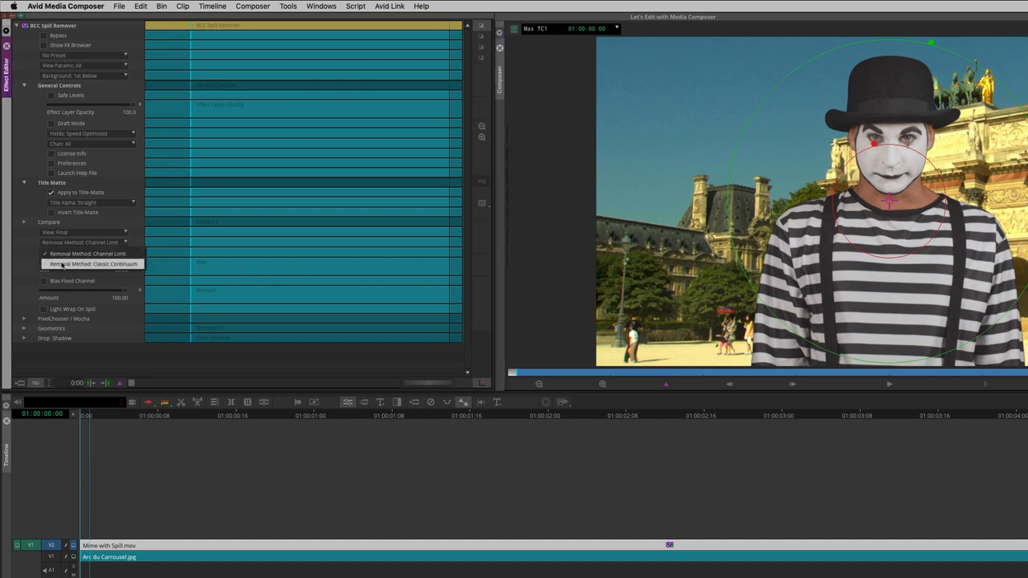
pyautogui.click(94, 263)
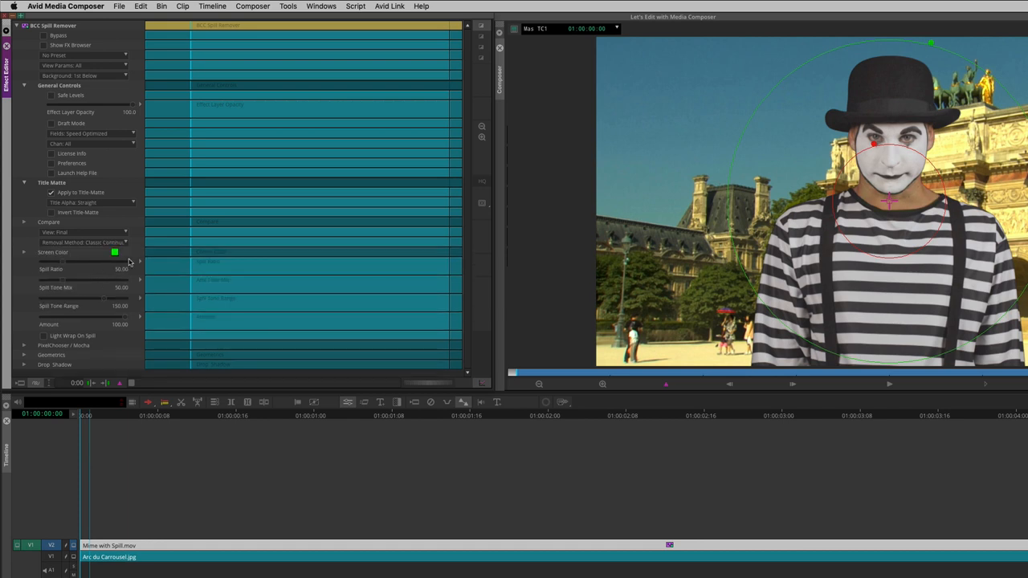
pyautogui.moveTo(122, 255)
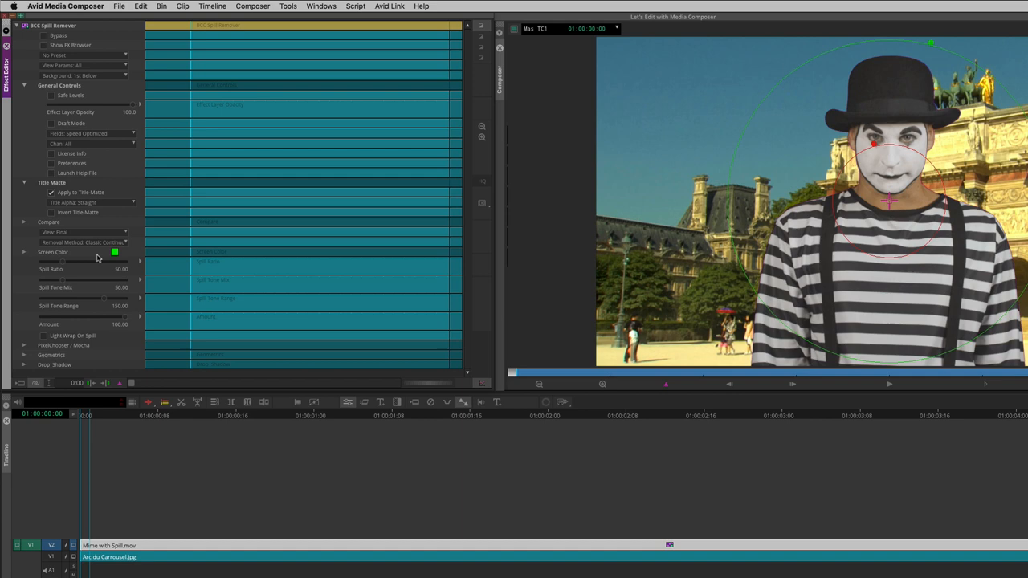
pyautogui.moveTo(66, 280)
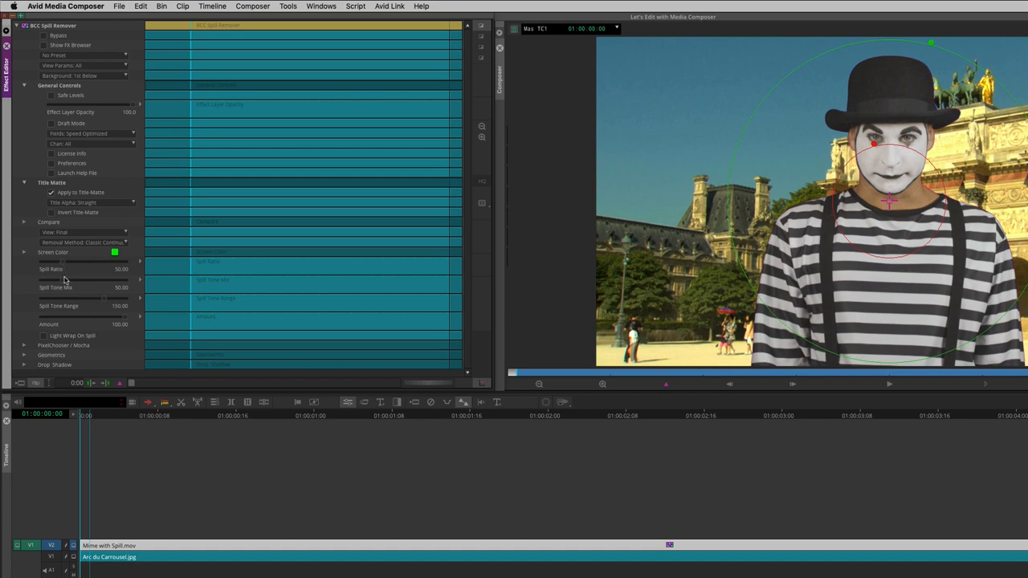
pyautogui.moveTo(103, 296)
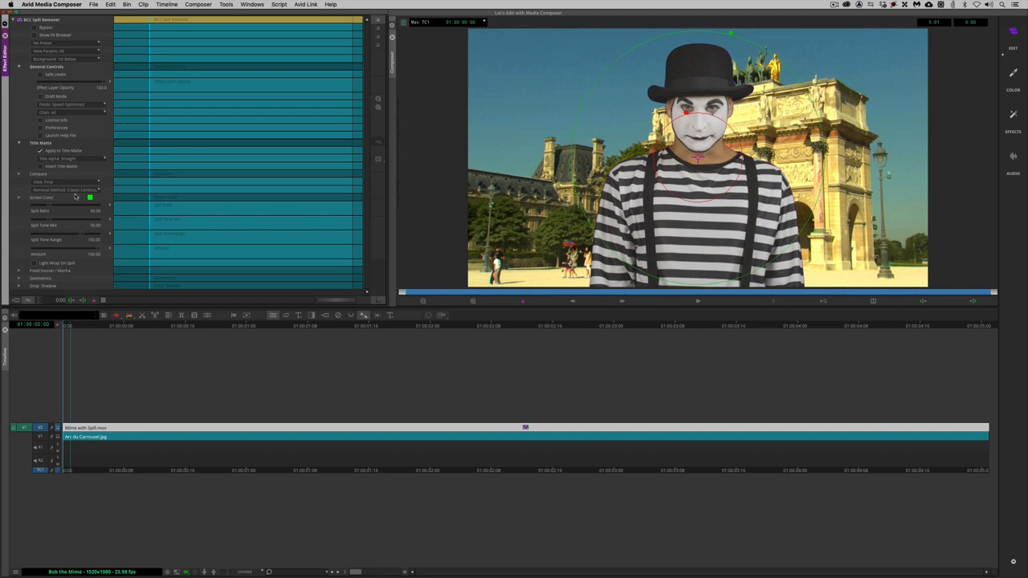
# Load the space background sequence and park on a frame showing the operator
pyautogui.click(67, 189)
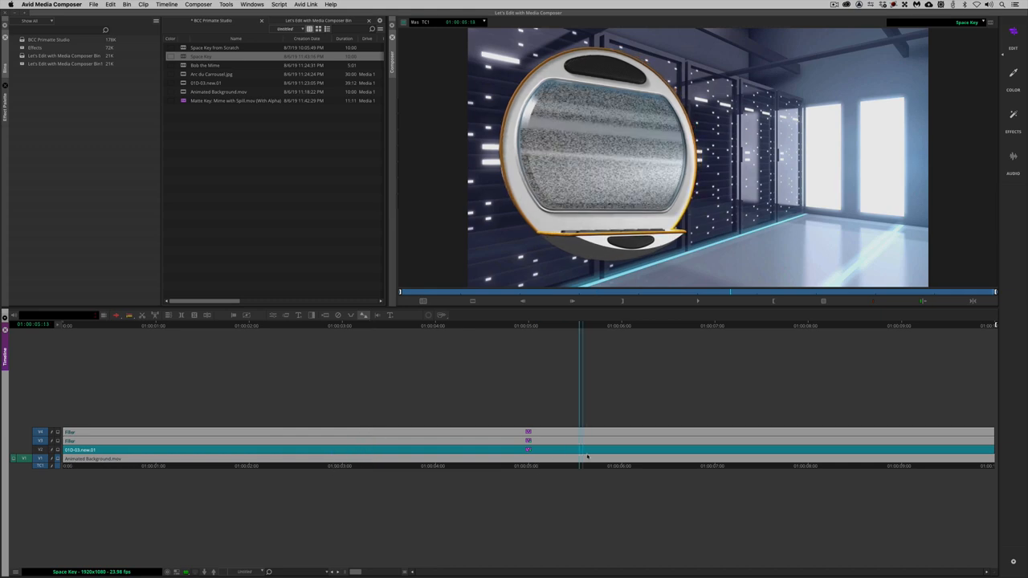
pyautogui.click(334, 324)
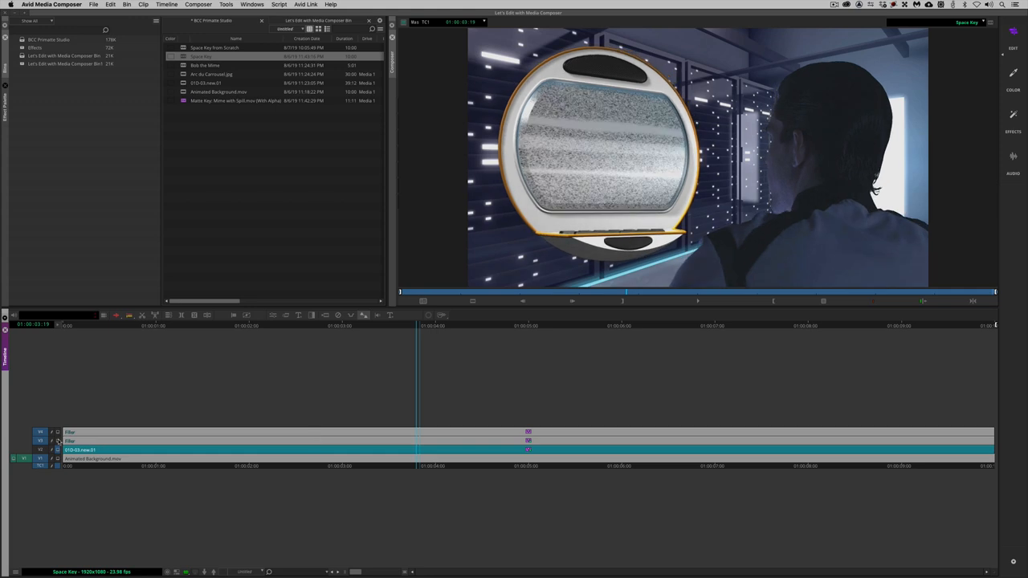
pyautogui.click(569, 447)
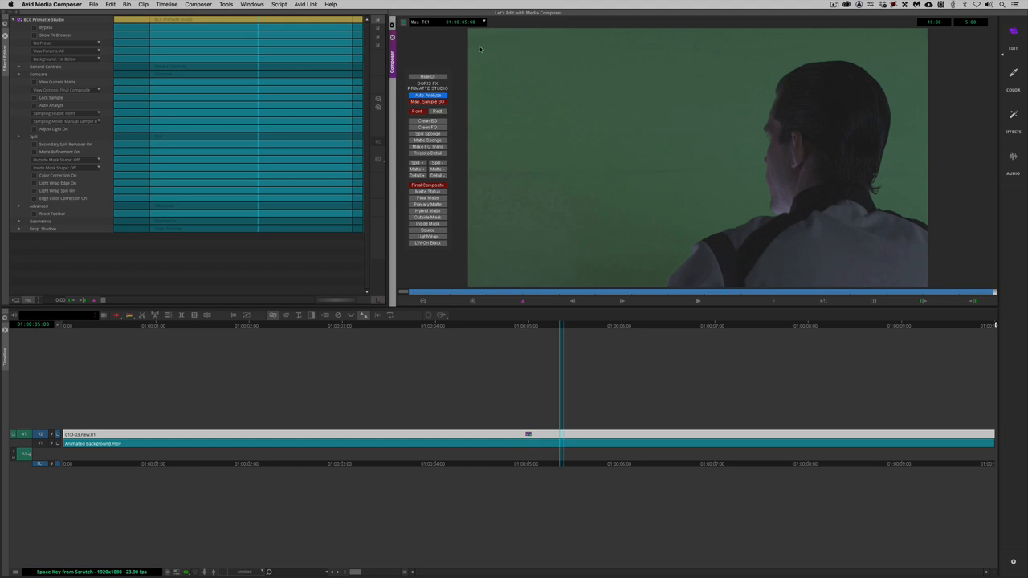
pyautogui.moveTo(566, 164)
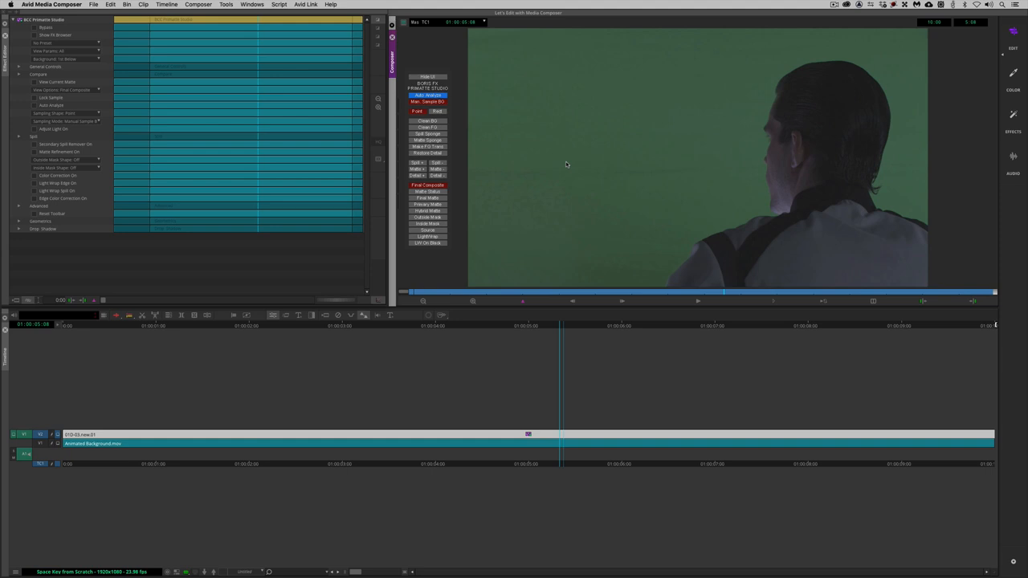
pyautogui.moveTo(585, 257)
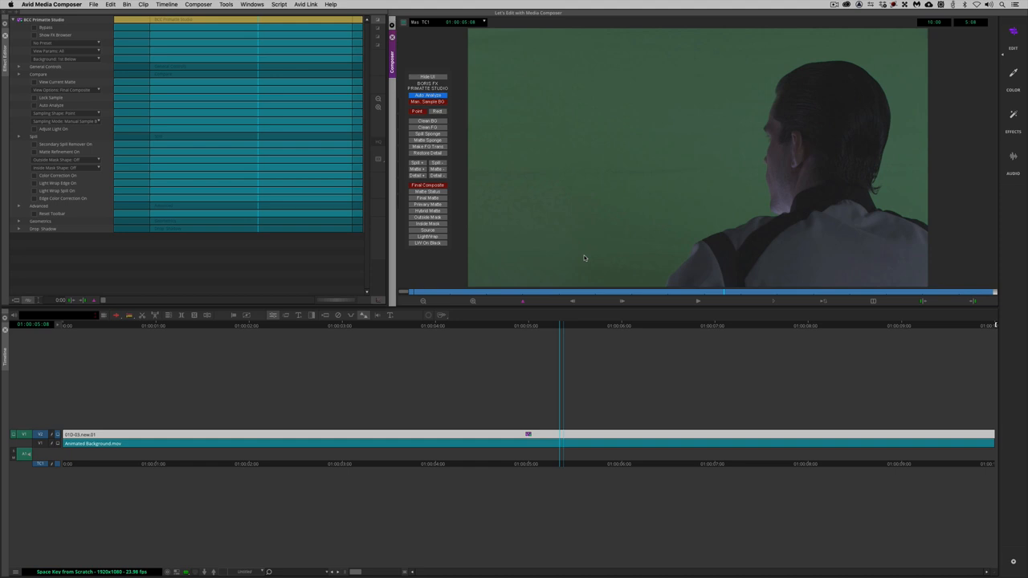
pyautogui.moveTo(594, 55)
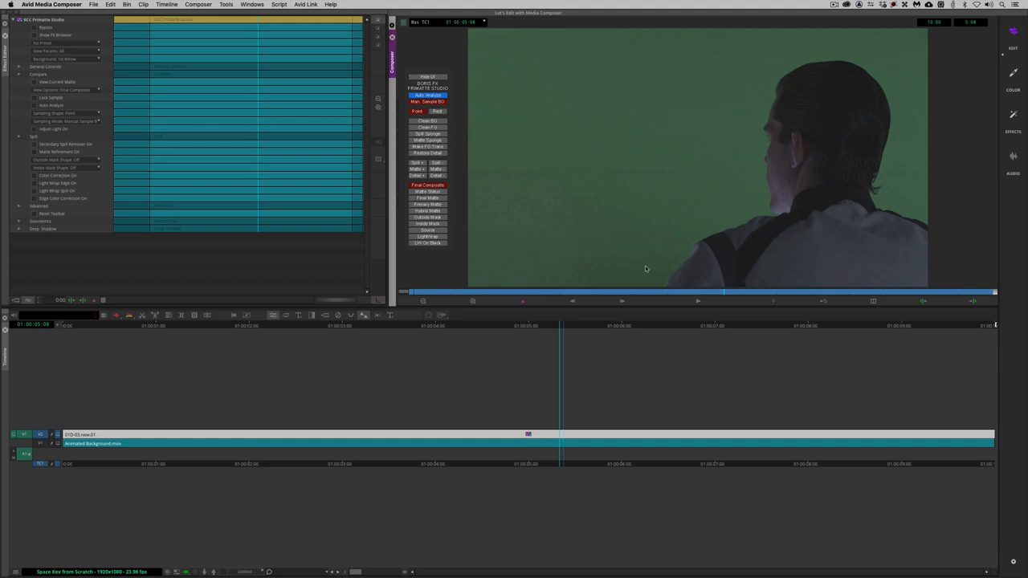
pyautogui.moveTo(759, 202)
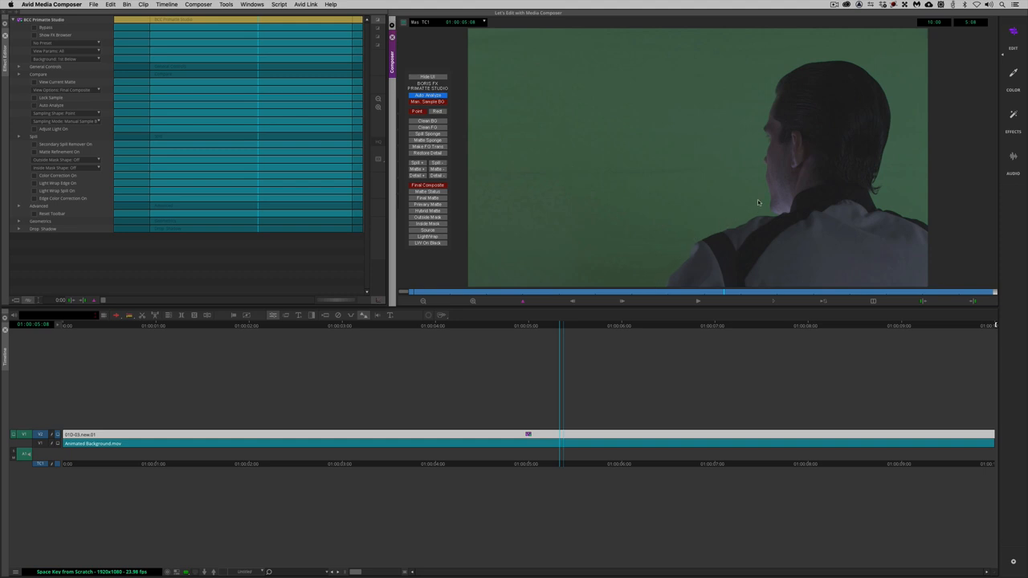
pyautogui.moveTo(844, 53)
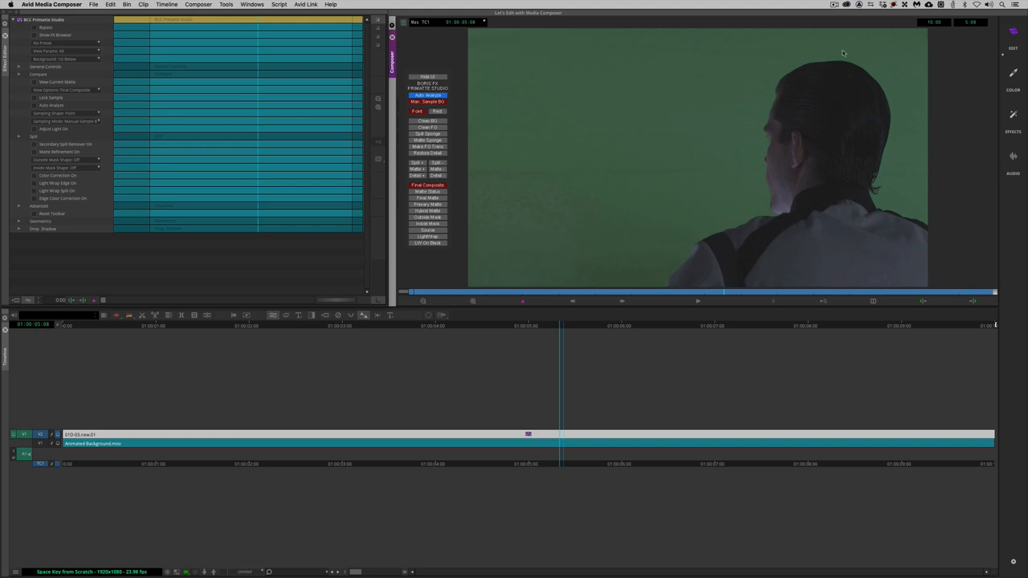
pyautogui.moveTo(922, 212)
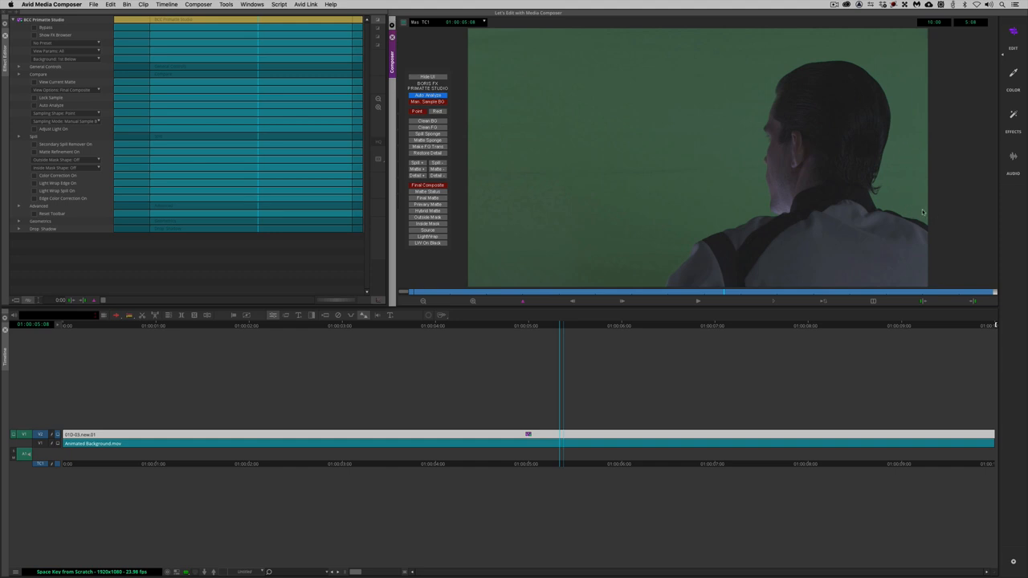
pyautogui.moveTo(489, 134)
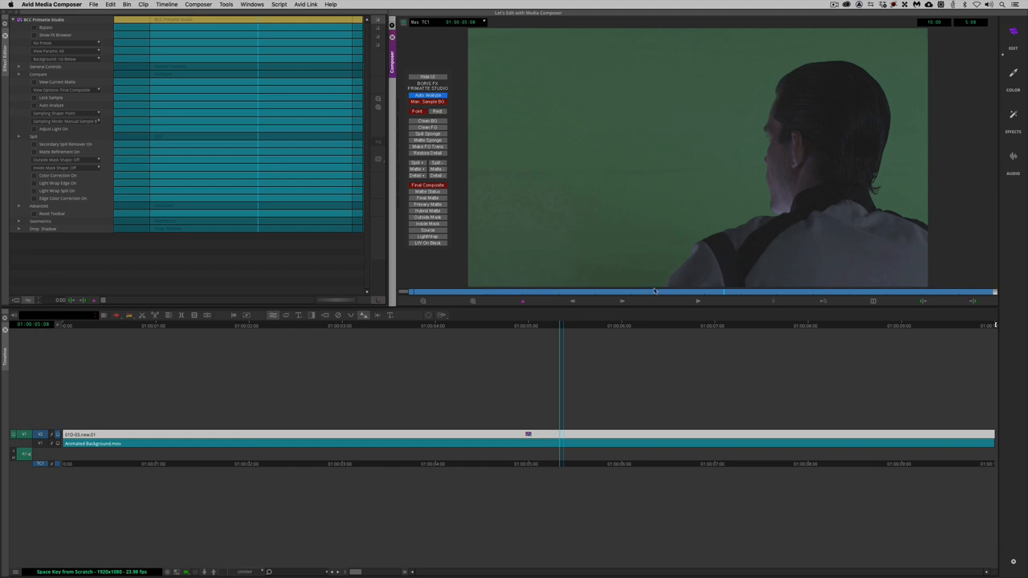
pyautogui.moveTo(914, 55)
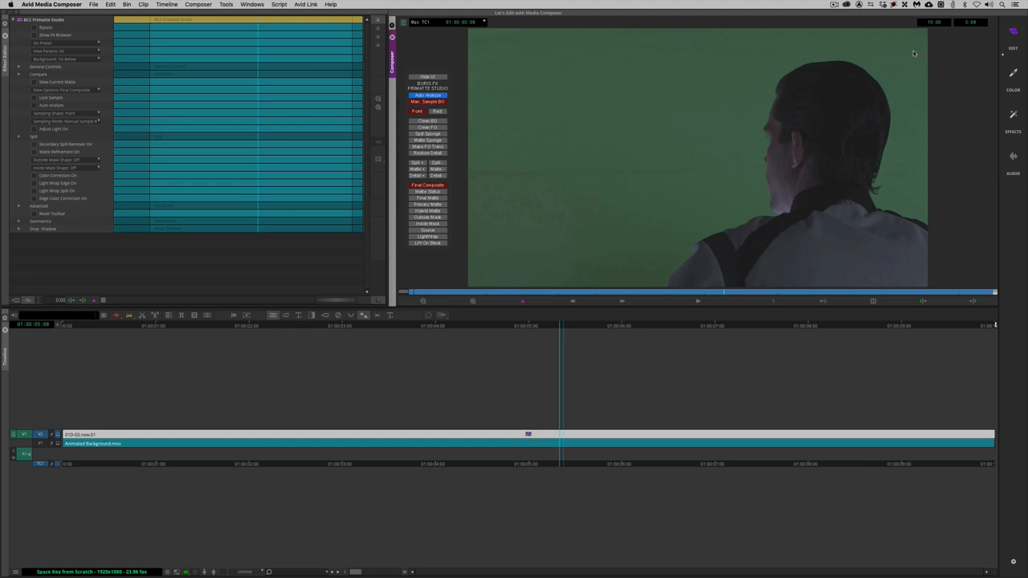
pyautogui.moveTo(932, 98)
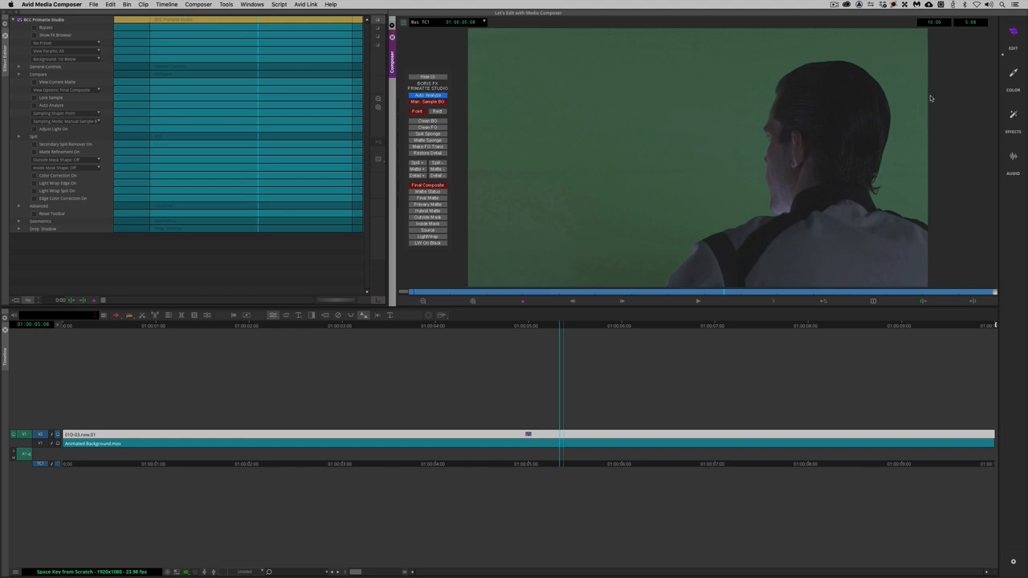
pyautogui.moveTo(762, 106)
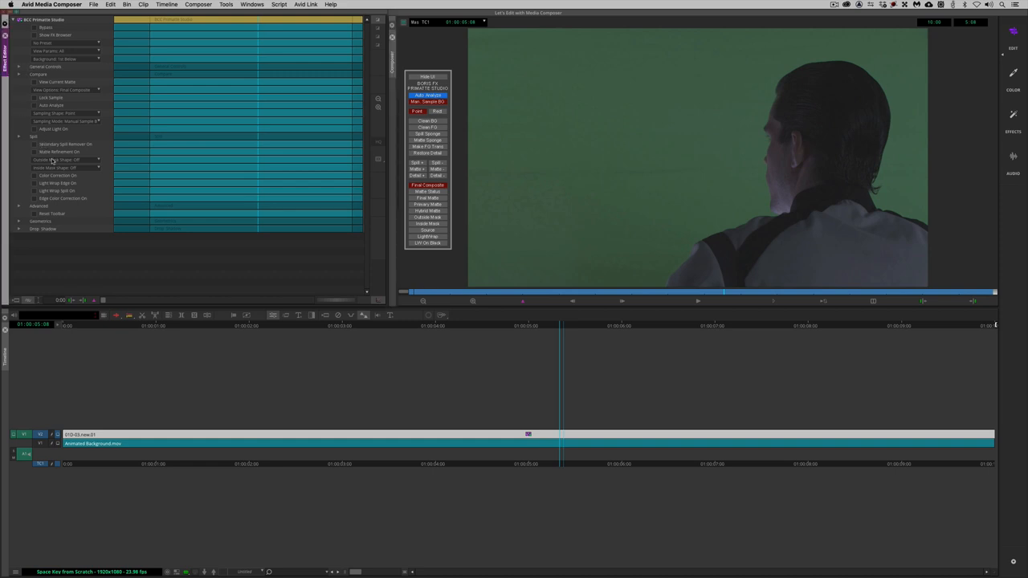
# Expand the Primatte Studio parameter groups down to the Garbage Mask settings
pyautogui.click(64, 159)
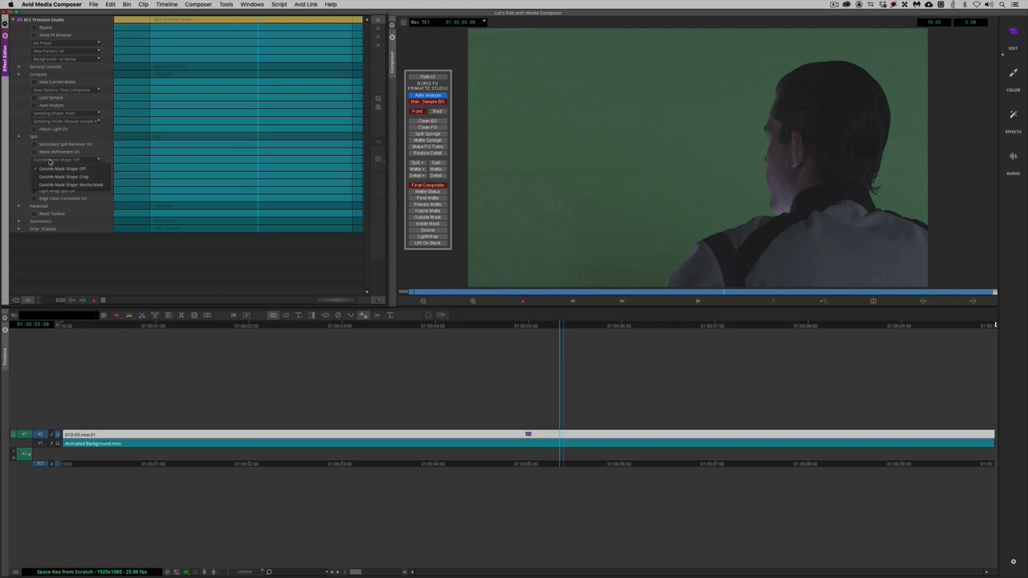
pyautogui.click(61, 168)
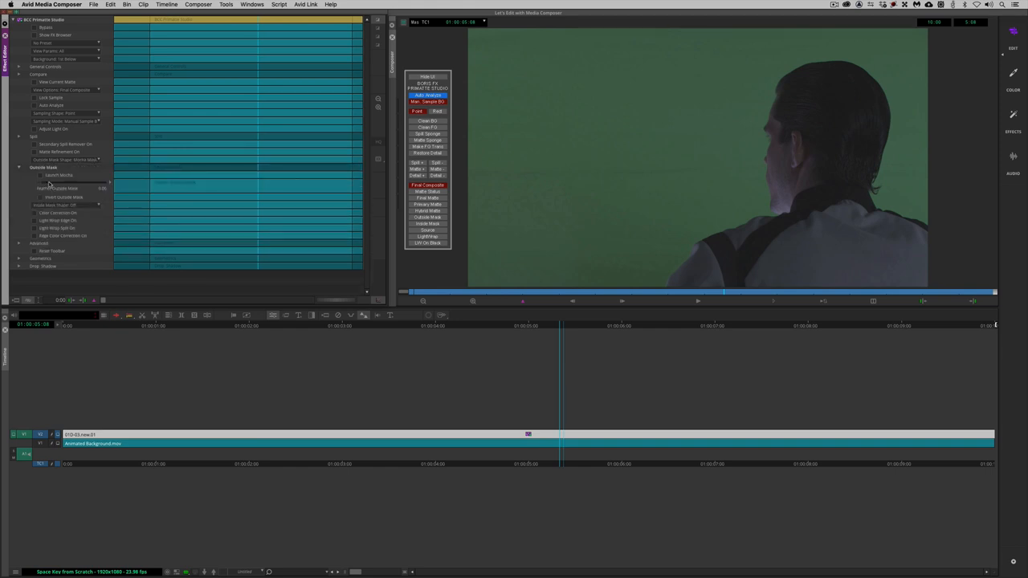
pyautogui.click(58, 175)
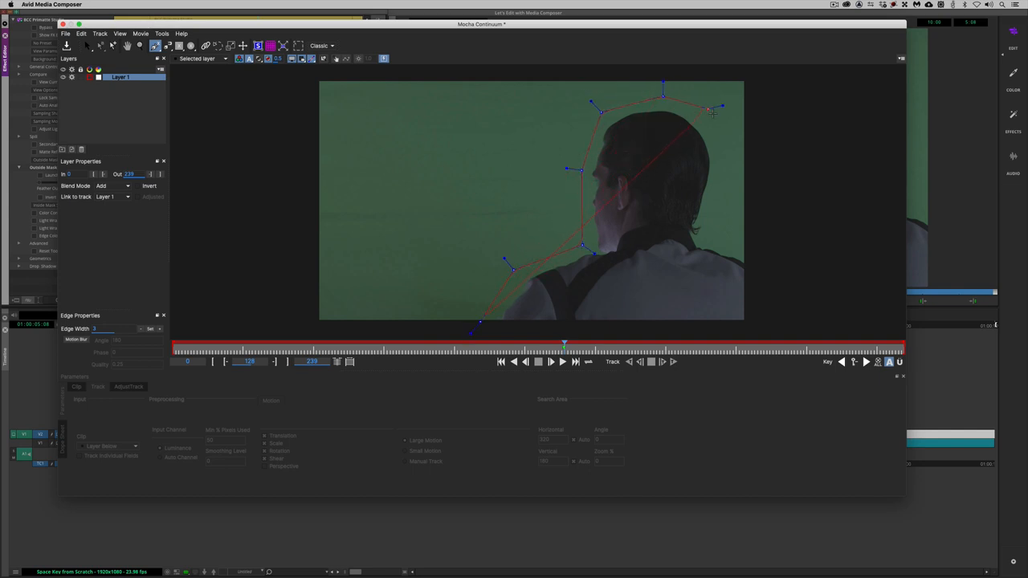
# Reshape the X-spline around the operator's head and shoulders with edge width 3
pyautogui.moveTo(720, 106); pyautogui.dragTo(775, 341)
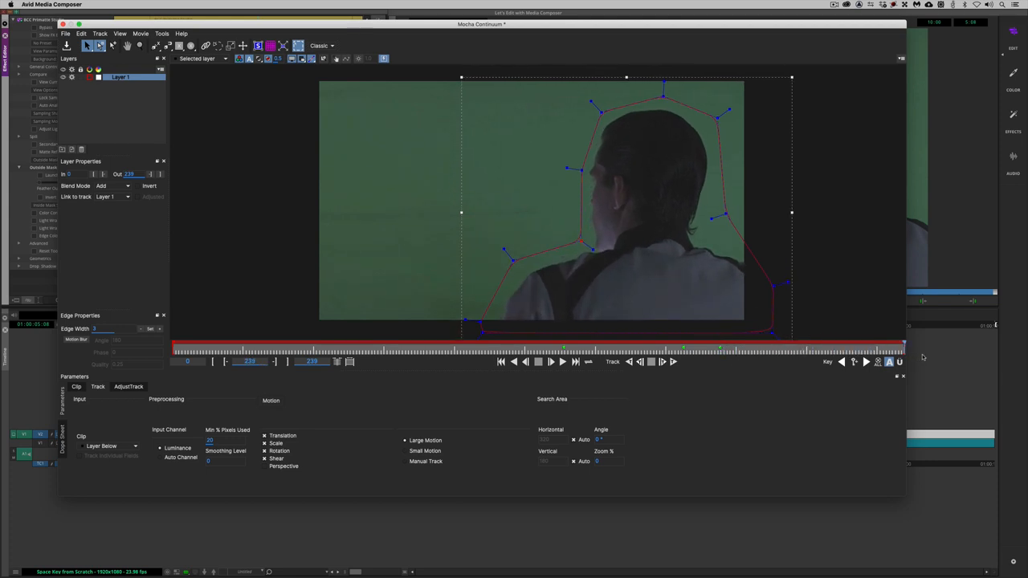
pyautogui.moveTo(726, 217); pyautogui.dragTo(710, 225)
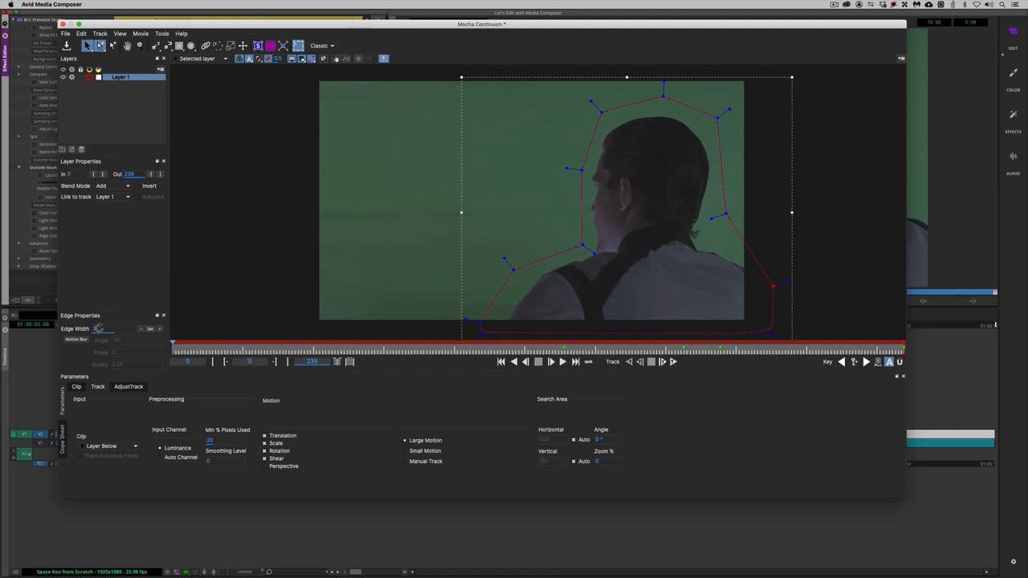
pyautogui.write('3')
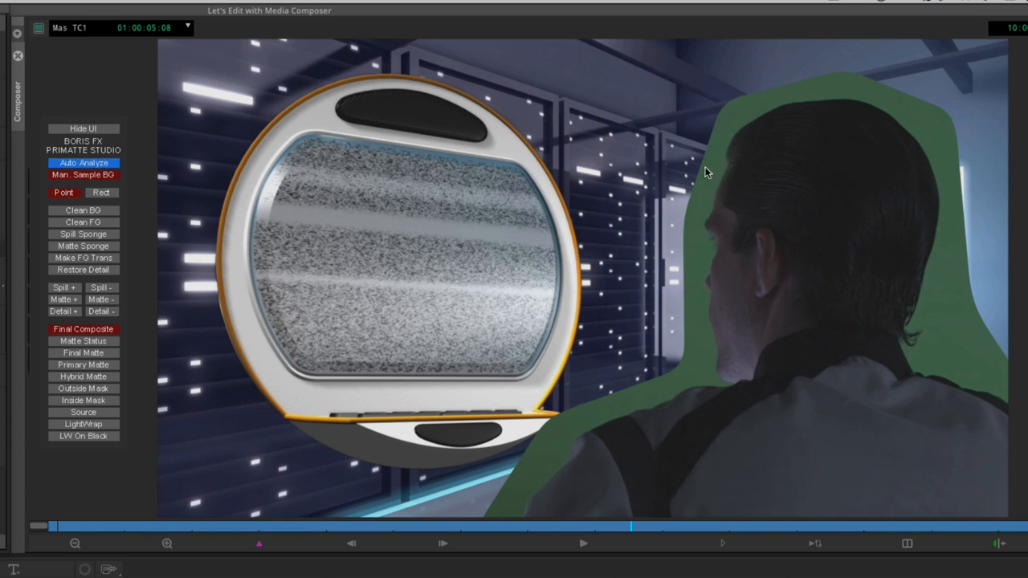
pyautogui.moveTo(919, 114)
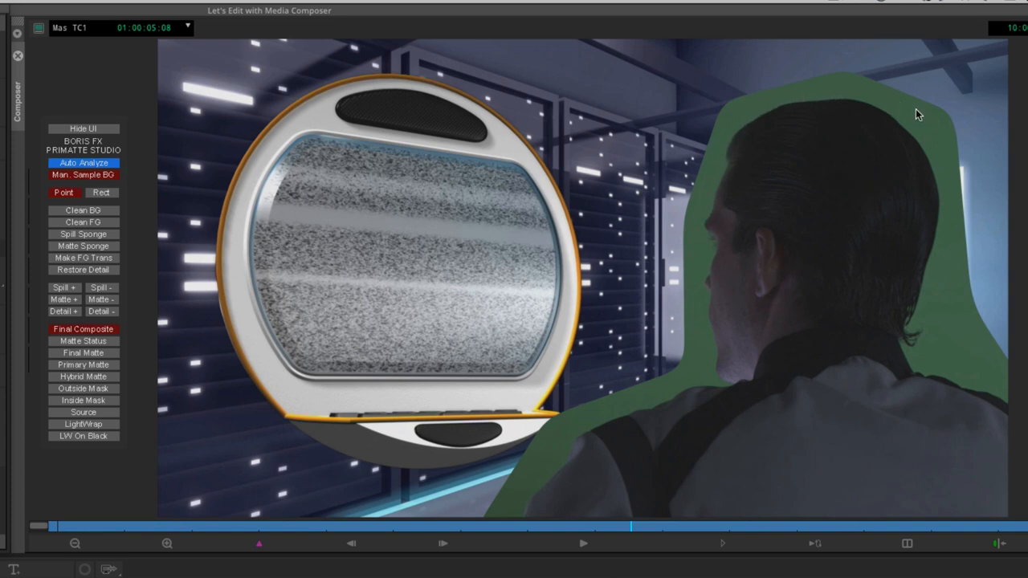
pyautogui.moveTo(989, 368)
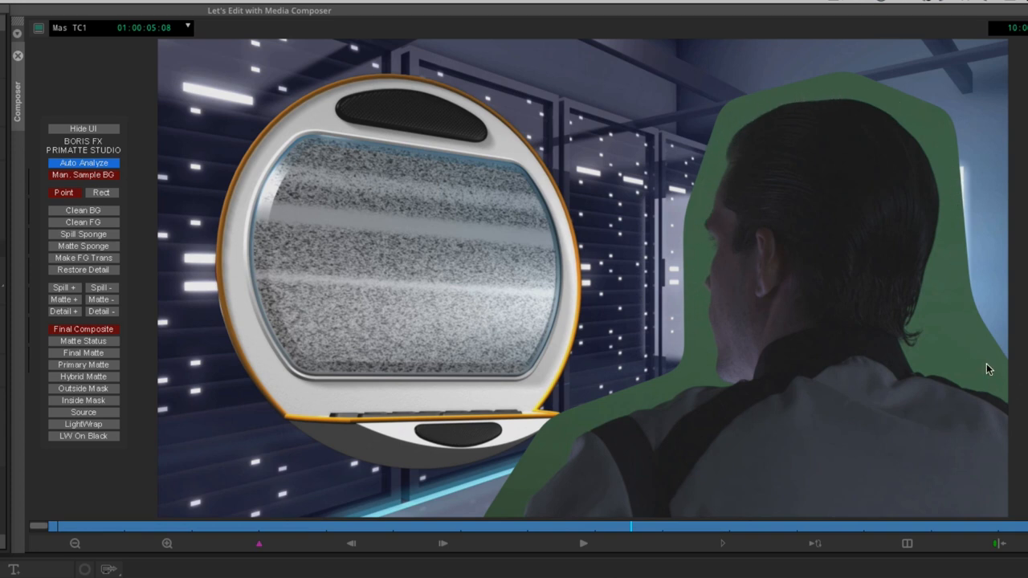
pyautogui.moveTo(368, 159)
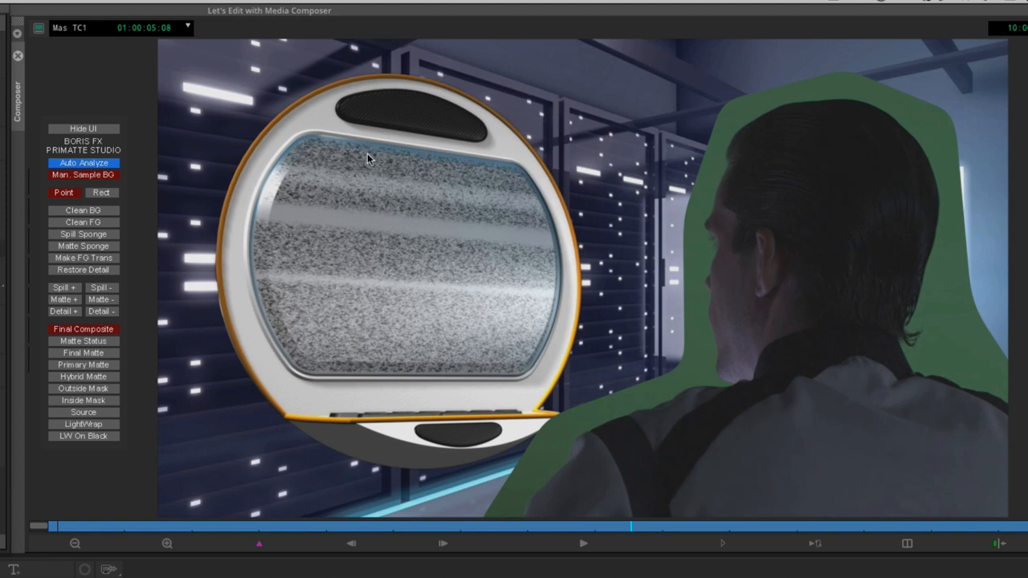
pyautogui.moveTo(529, 276)
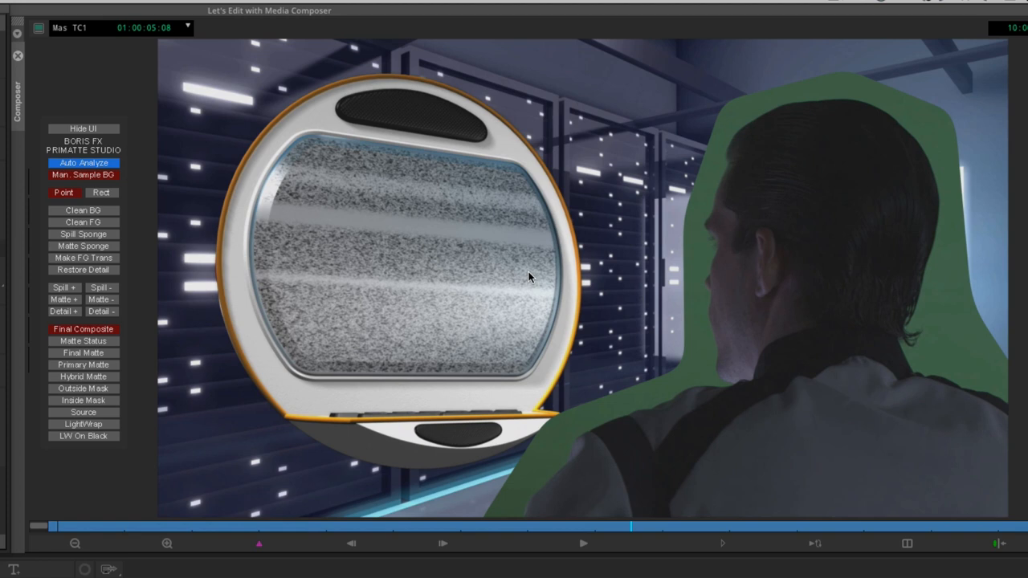
pyautogui.moveTo(486, 255)
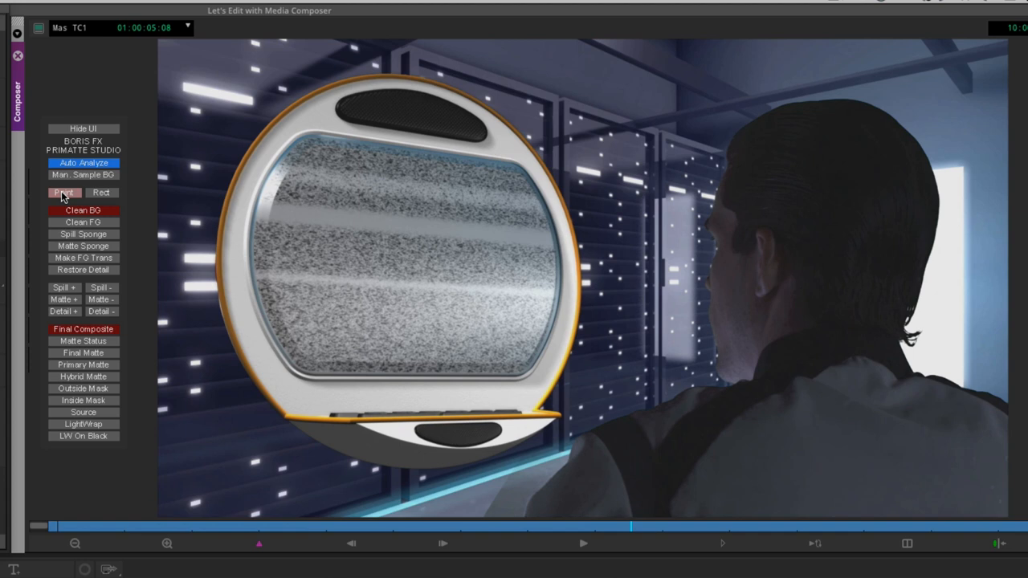
# Switch the keyer view to Final Matte showing the operator's silhouette
pyautogui.click(64, 193)
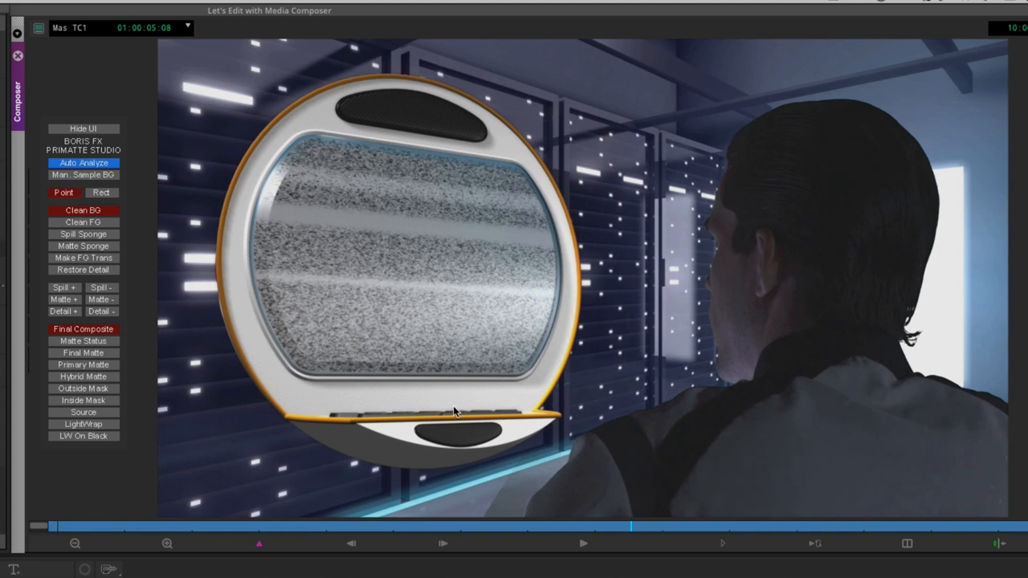
pyautogui.moveTo(516, 498)
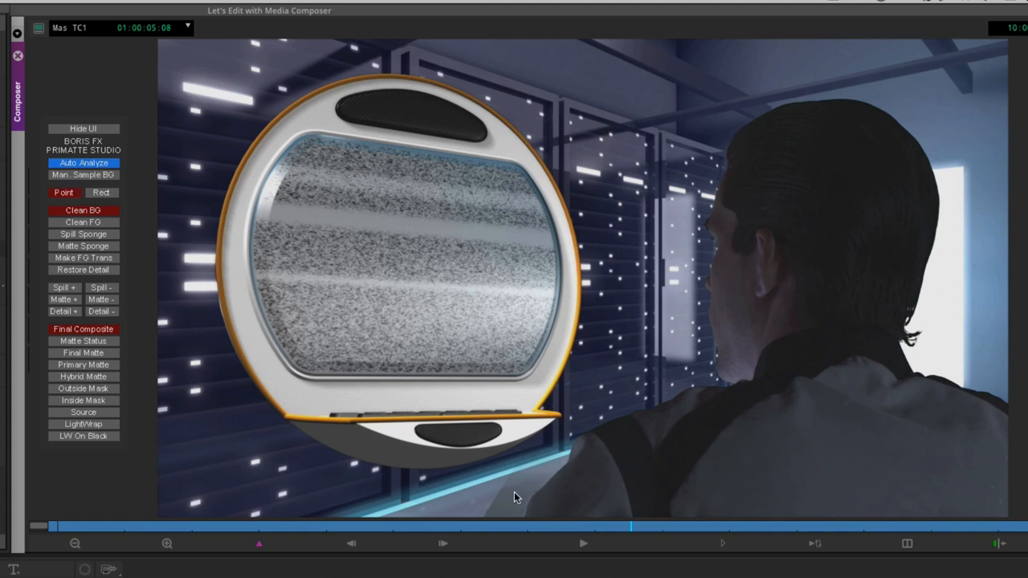
pyautogui.moveTo(505, 508)
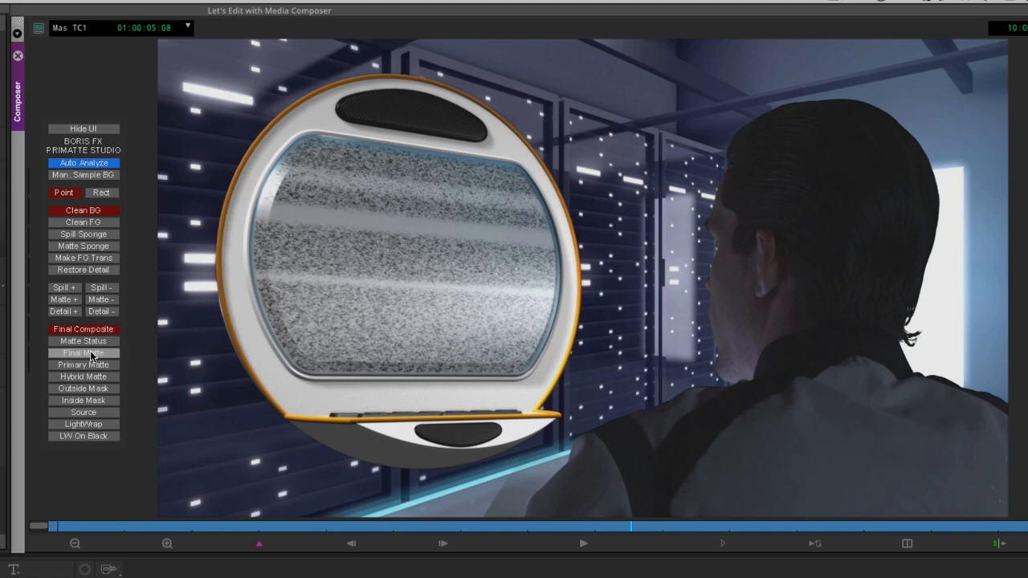
pyautogui.click(83, 354)
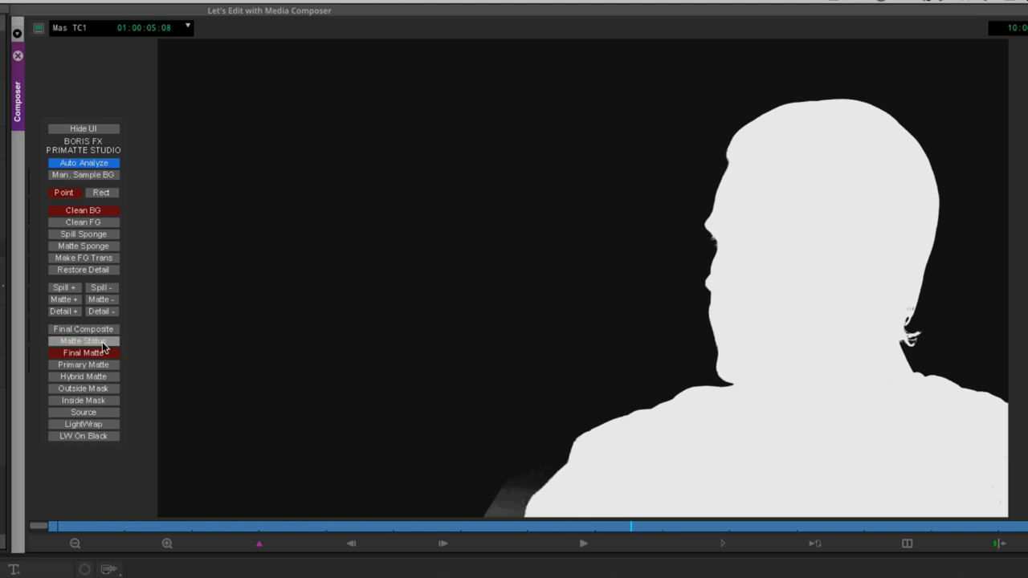
# Switch to Matte Status view to expose grey patches and specks
pyautogui.click(83, 354)
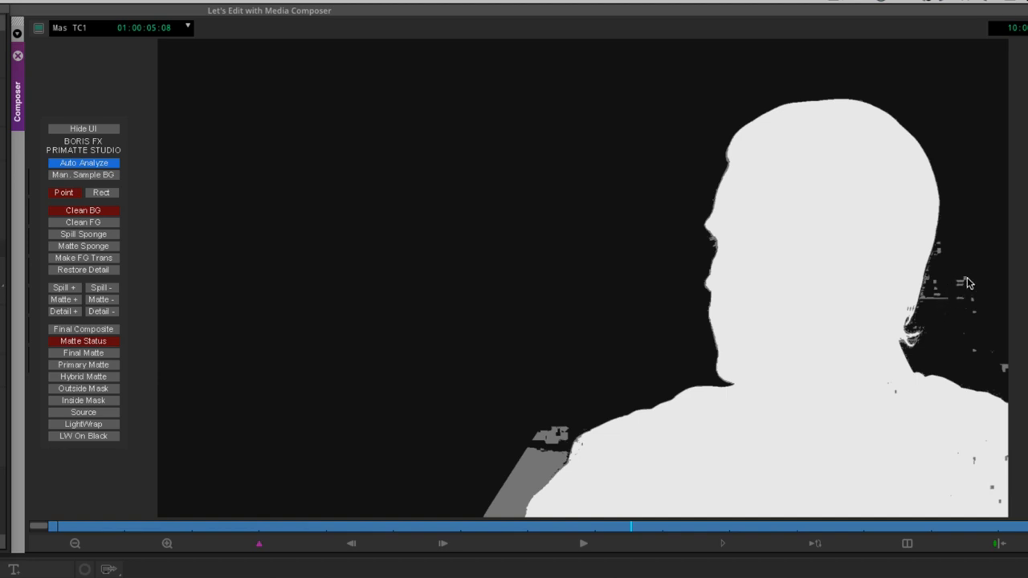
pyautogui.moveTo(987, 465)
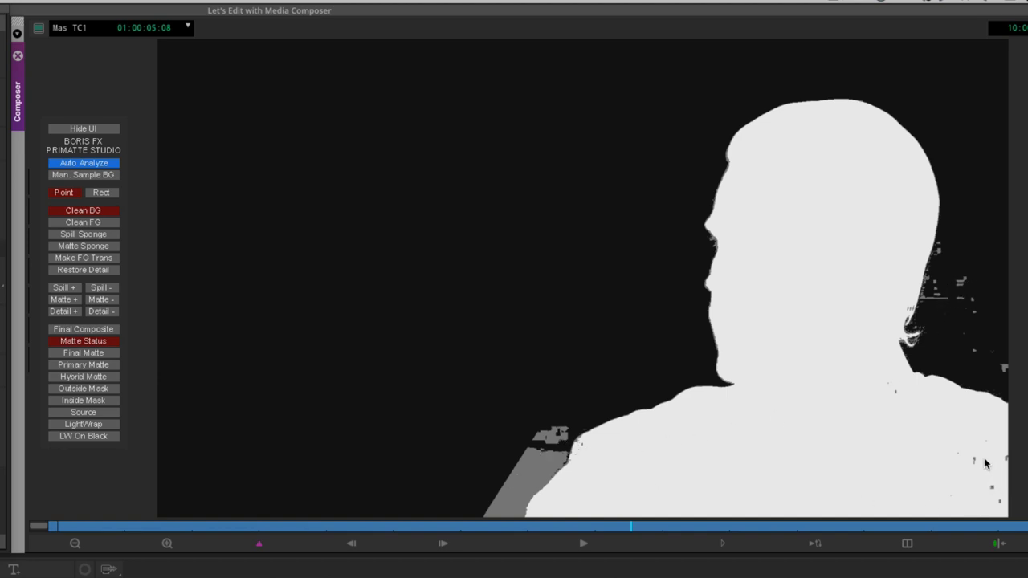
pyautogui.moveTo(922, 437)
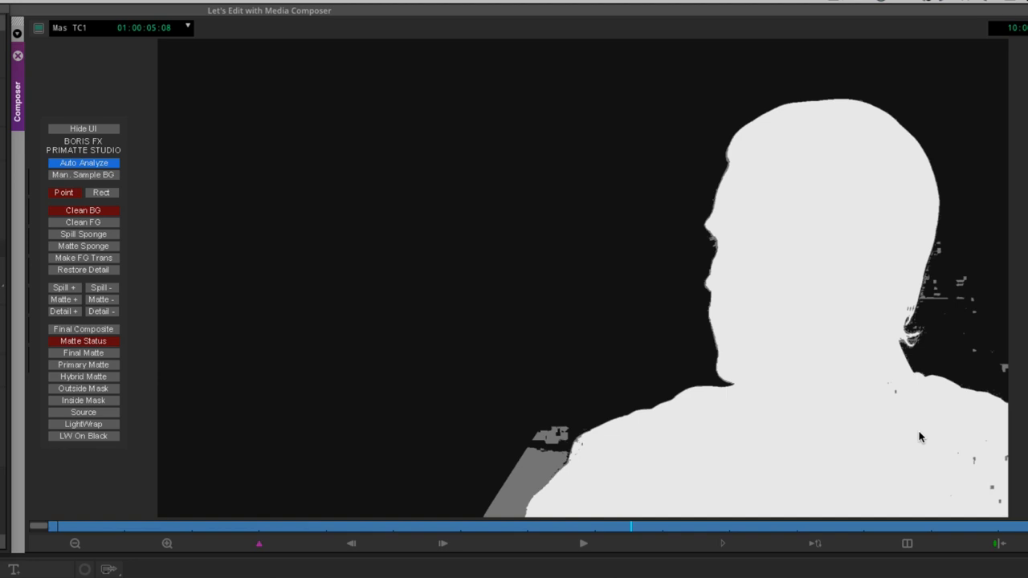
pyautogui.moveTo(543, 293)
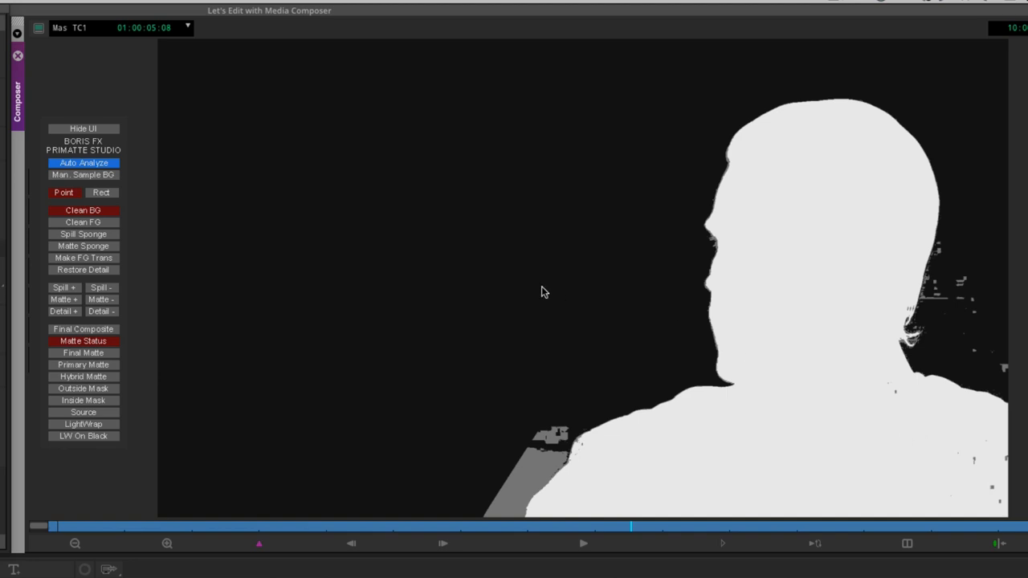
pyautogui.moveTo(457, 153)
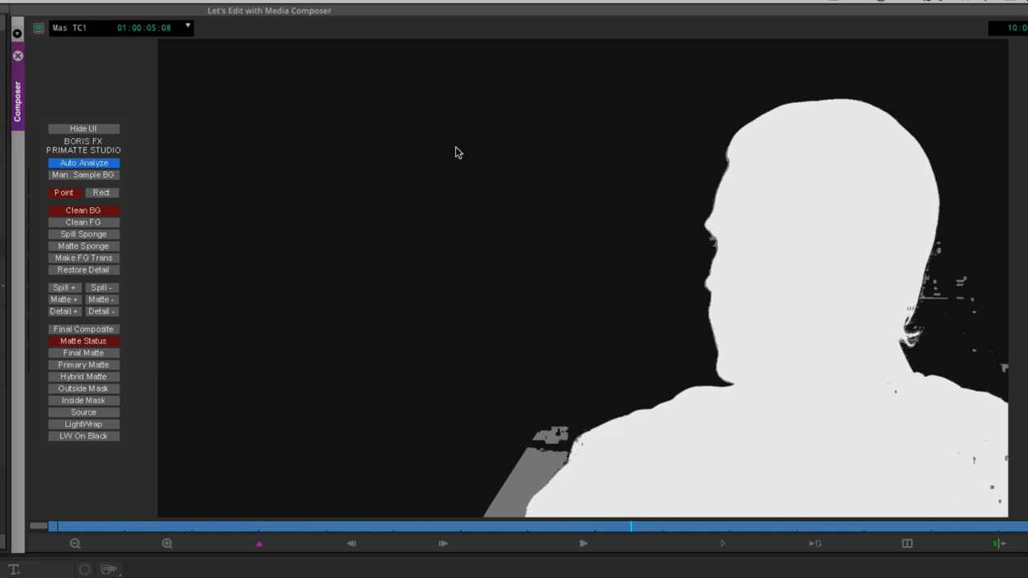
pyautogui.moveTo(821, 361)
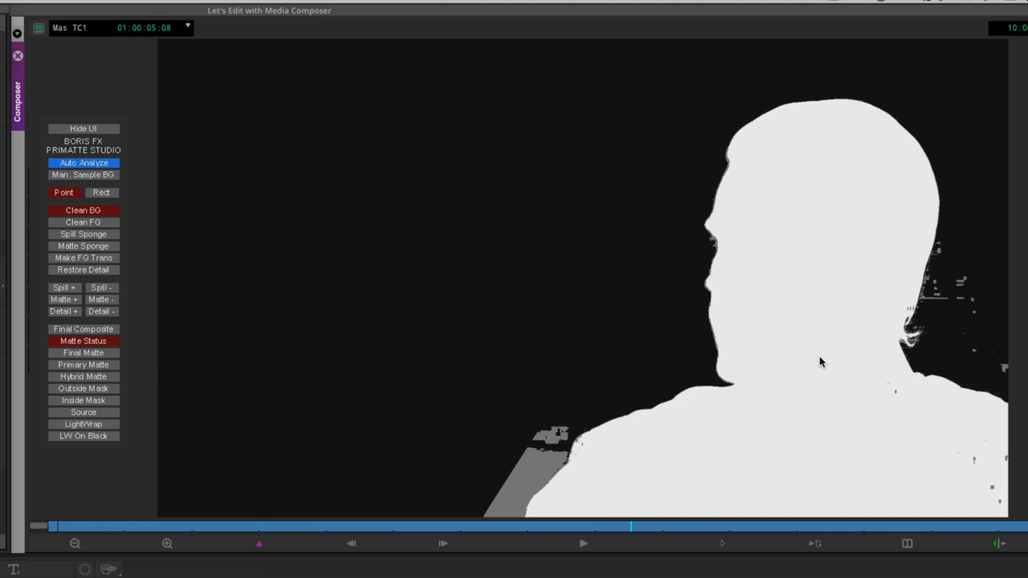
pyautogui.moveTo(119, 201)
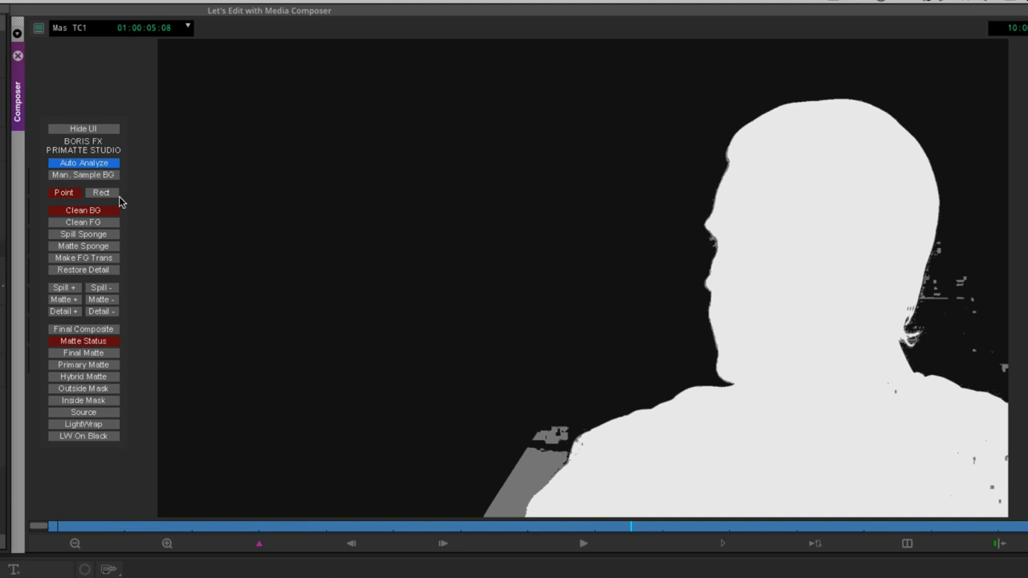
# Rect-sample the background to clean stray specks, then scrub to check the matte
pyautogui.click(101, 192)
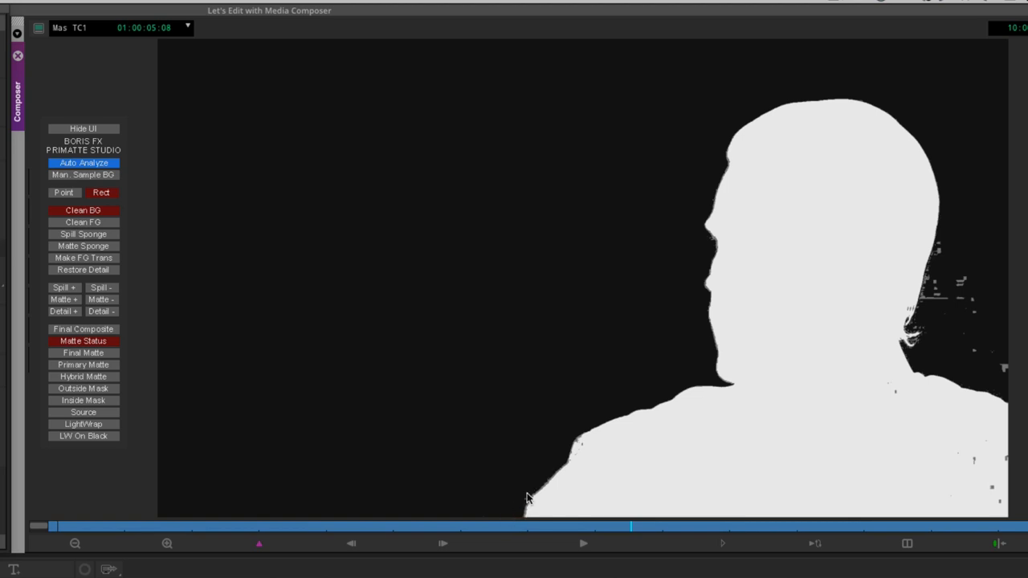
pyautogui.moveTo(946, 245); pyautogui.dragTo(987, 324)
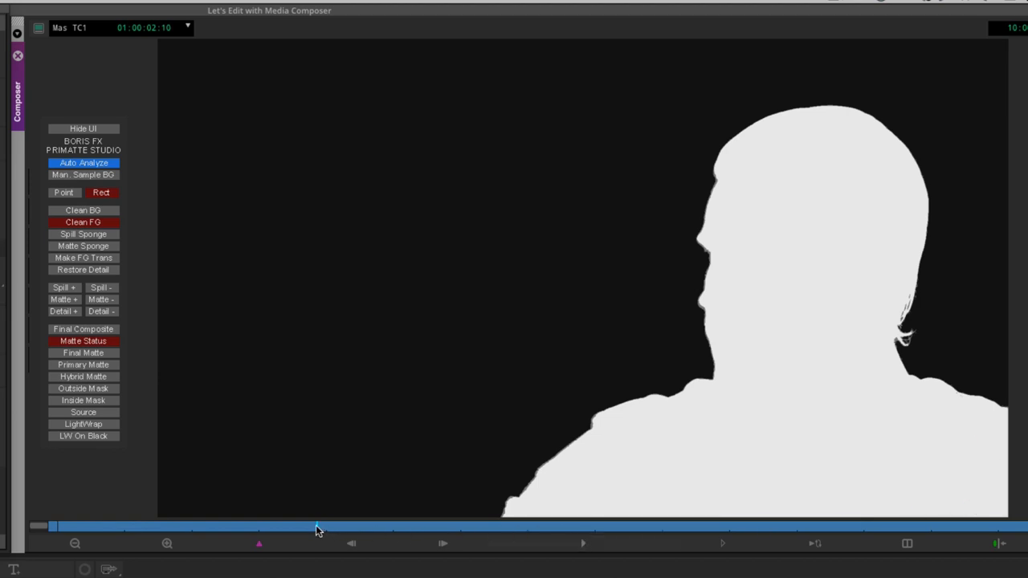
pyautogui.moveTo(318, 529); pyautogui.dragTo(281, 529)
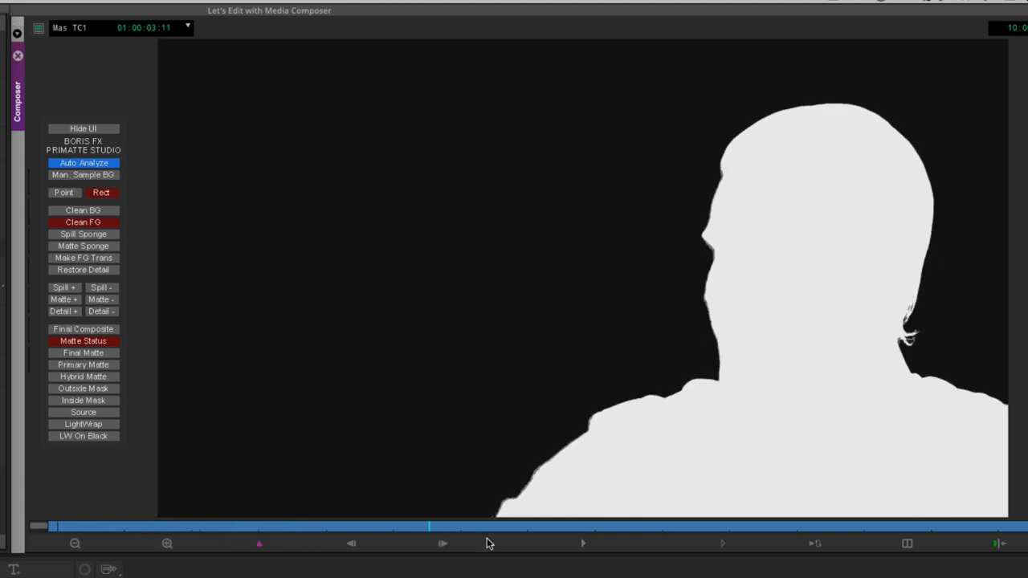
# Advance to a later frame and return the keyer to Final Composite view
pyautogui.click(583, 543)
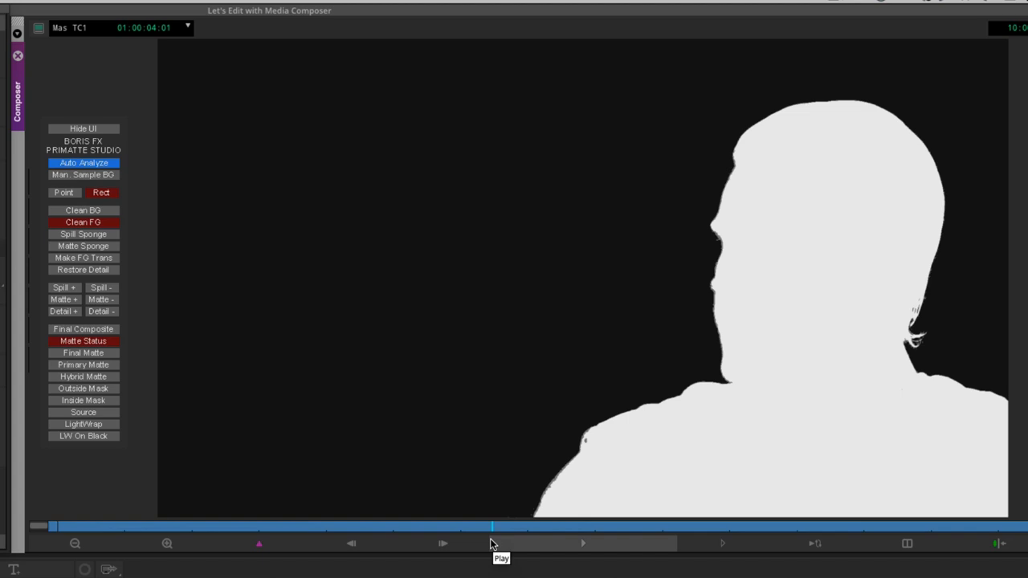
pyautogui.moveTo(112, 336)
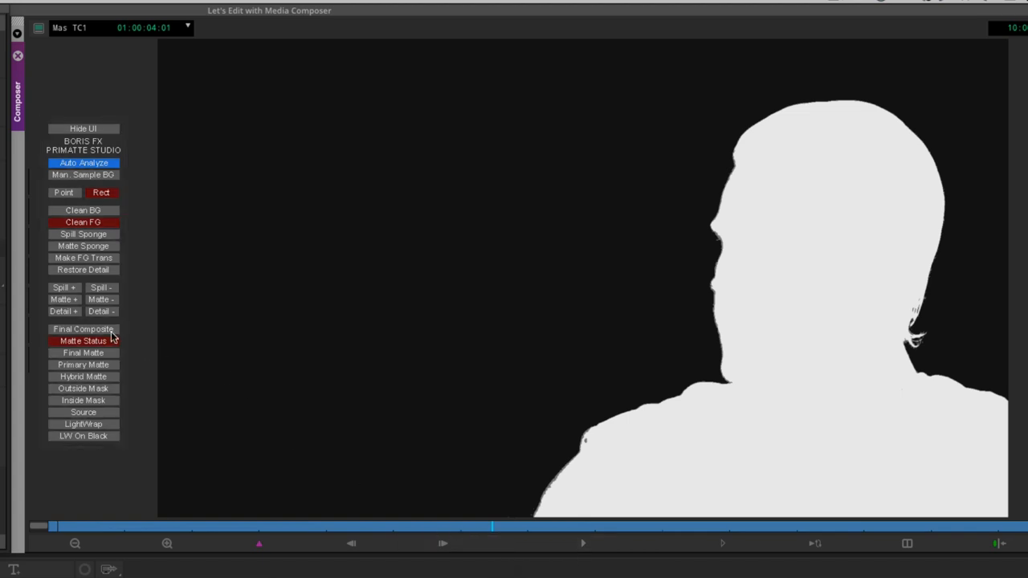
pyautogui.click(83, 329)
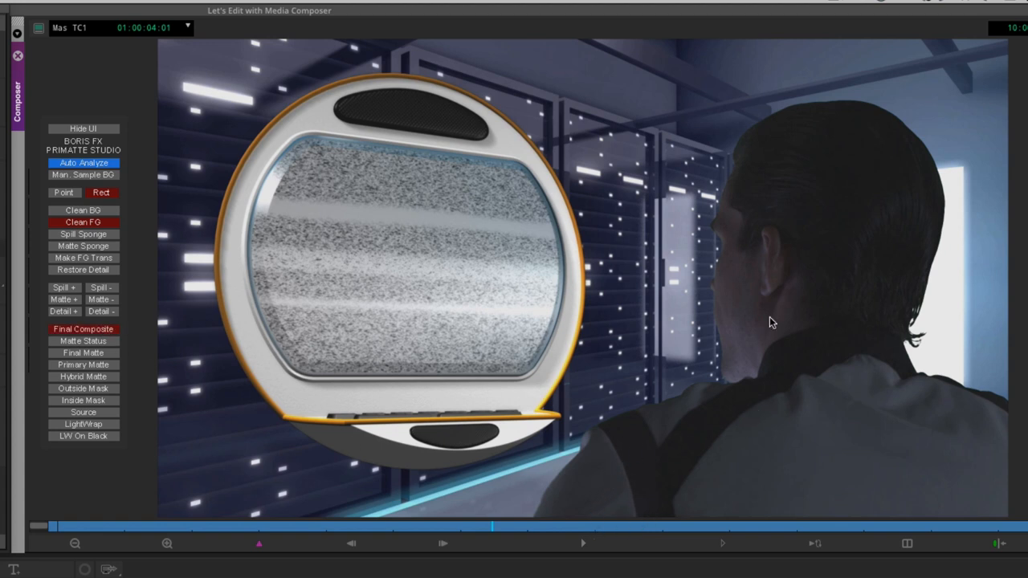
pyautogui.moveTo(1013, 489)
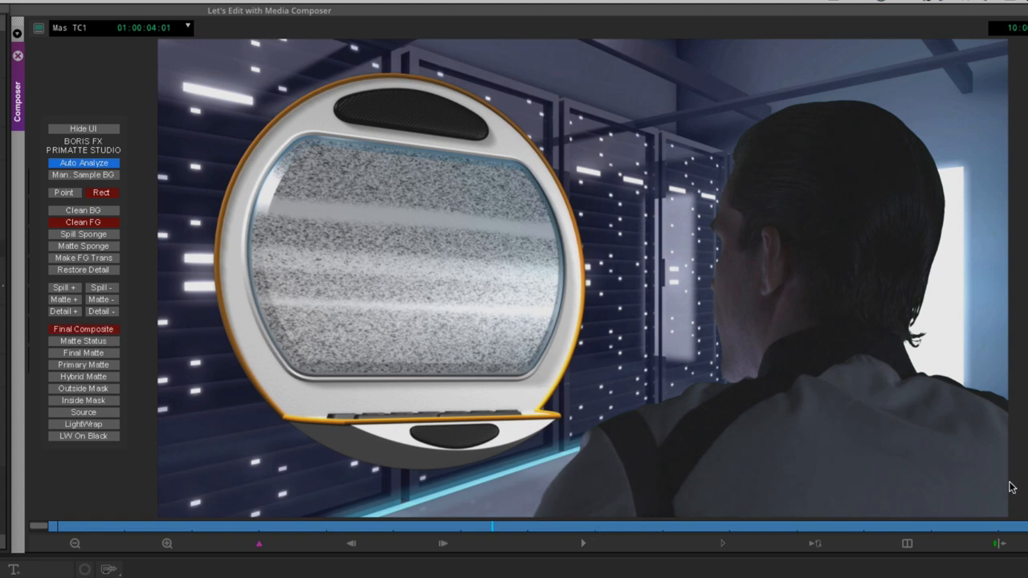
pyautogui.moveTo(778, 324)
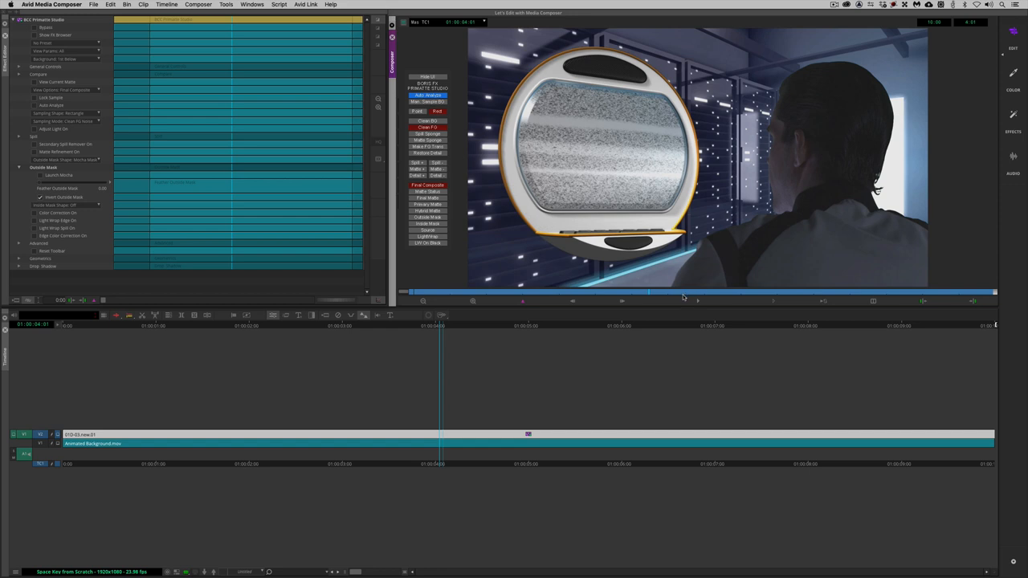
pyautogui.moveTo(776, 225)
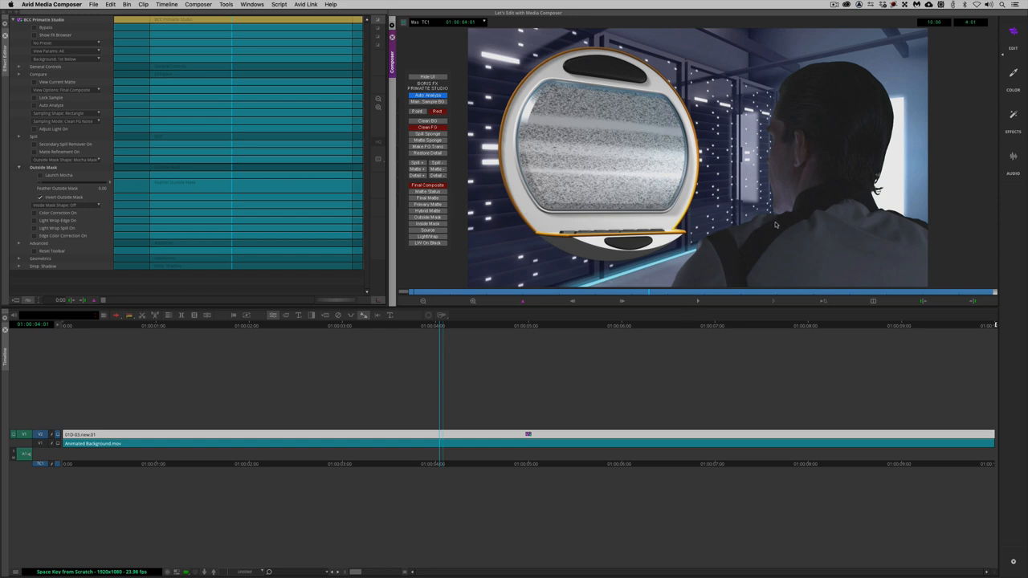
pyautogui.moveTo(868, 156)
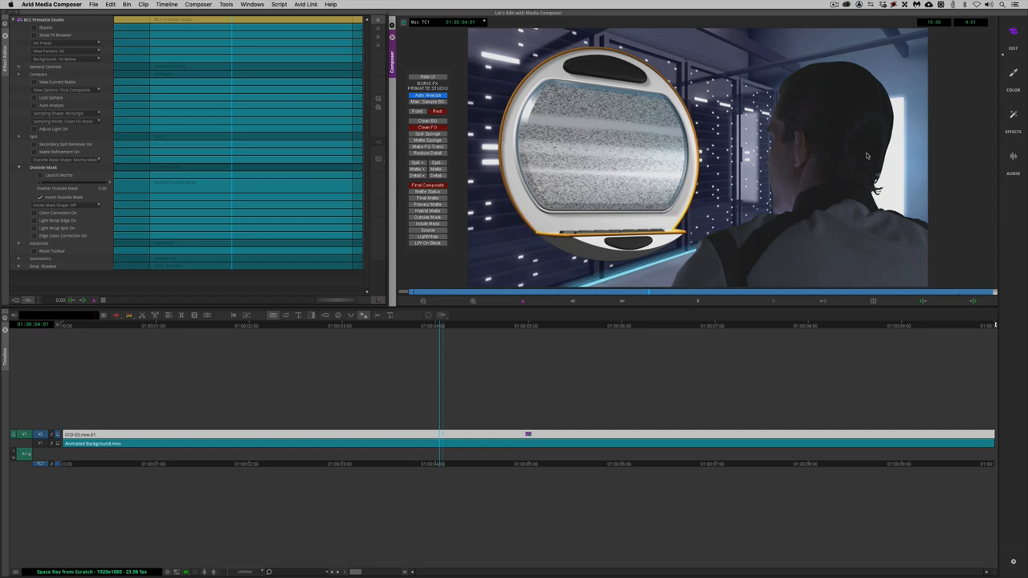
pyautogui.moveTo(931, 305)
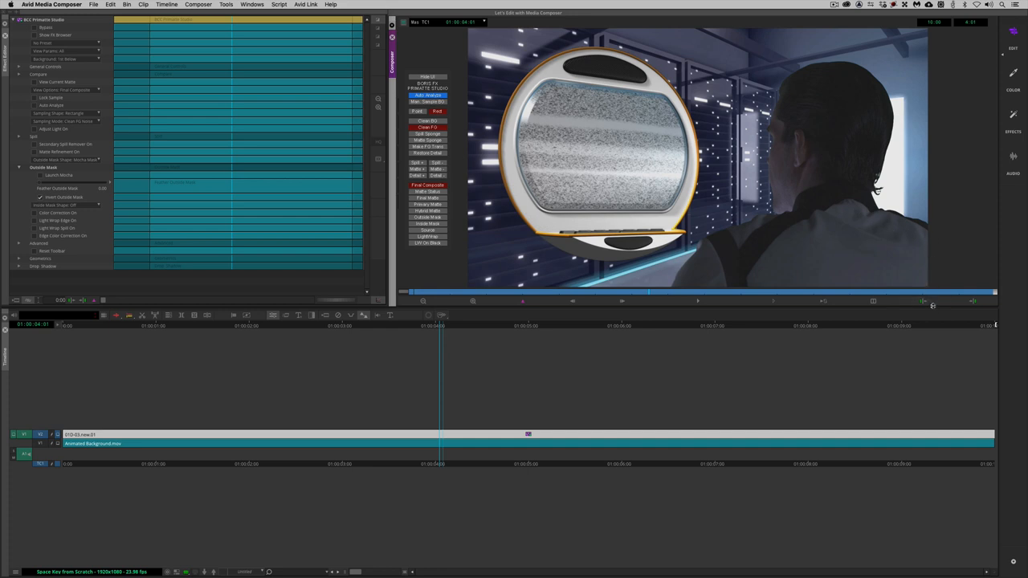
pyautogui.moveTo(854, 281)
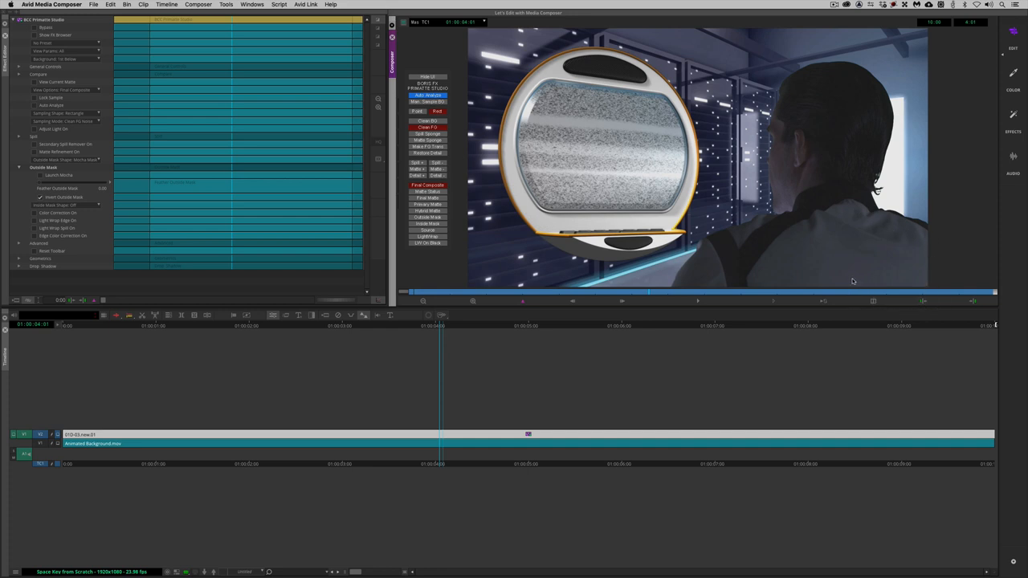
pyautogui.moveTo(852, 151)
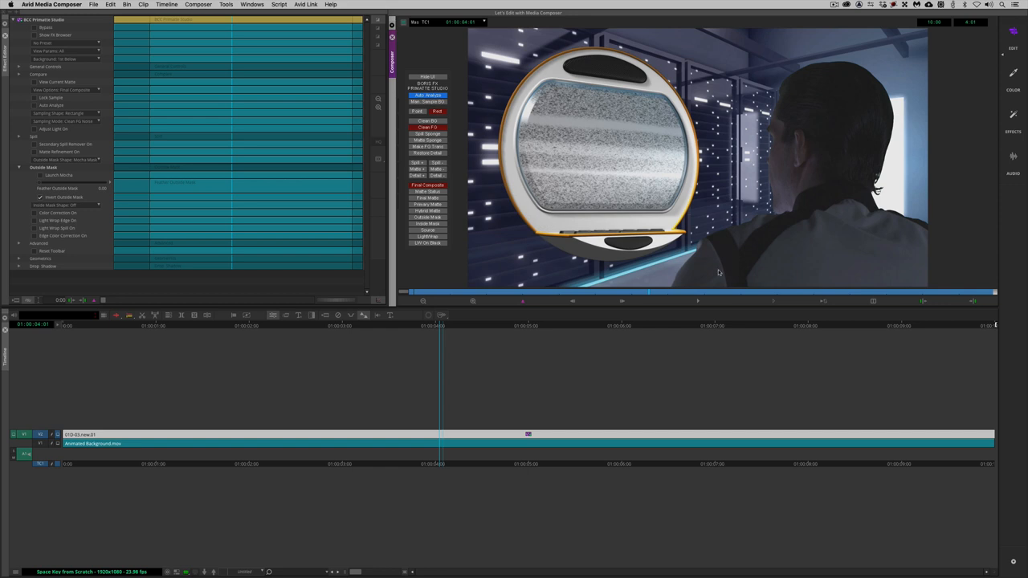
pyautogui.moveTo(854, 221)
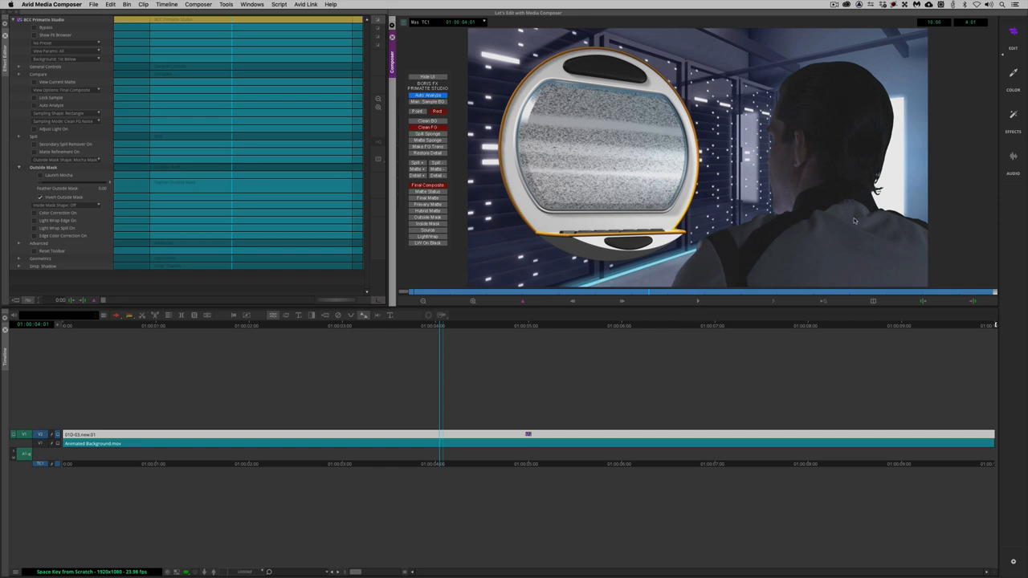
pyautogui.moveTo(855, 92)
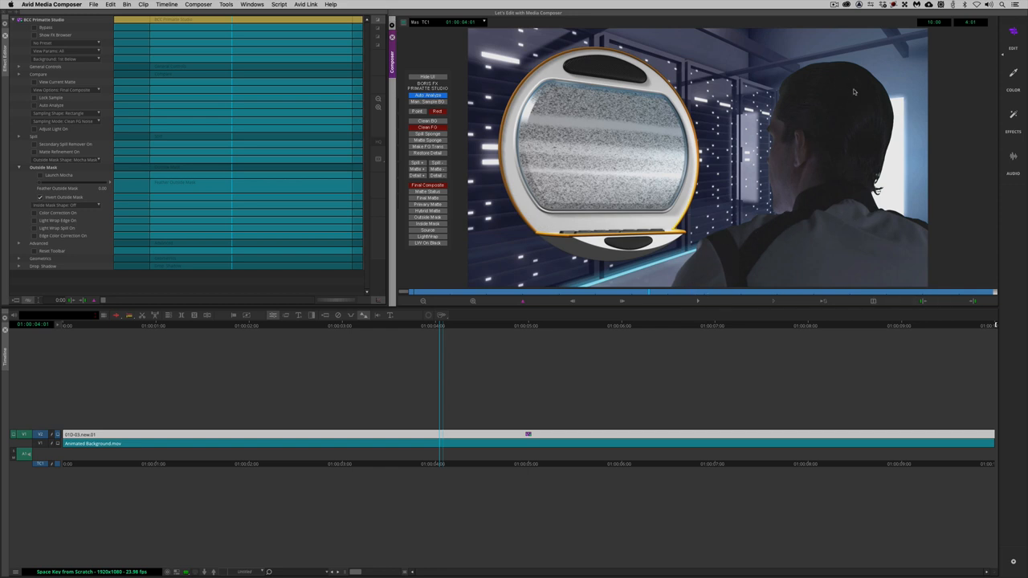
pyautogui.moveTo(836, 181)
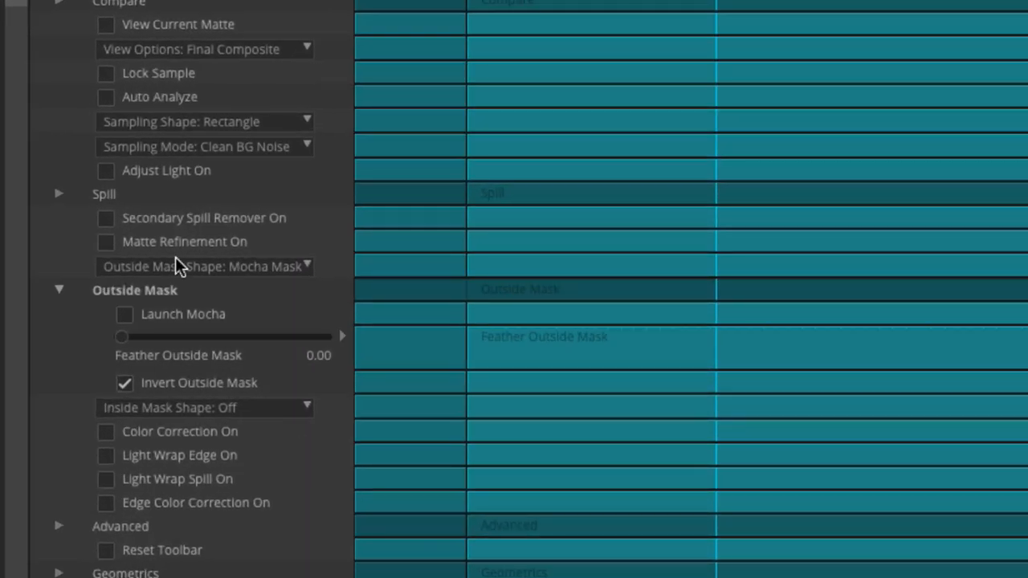
# Enable Secondary Spill Remover and choose the Screen Type colour whose spill is cleaned from the operator
pyautogui.click(106, 218)
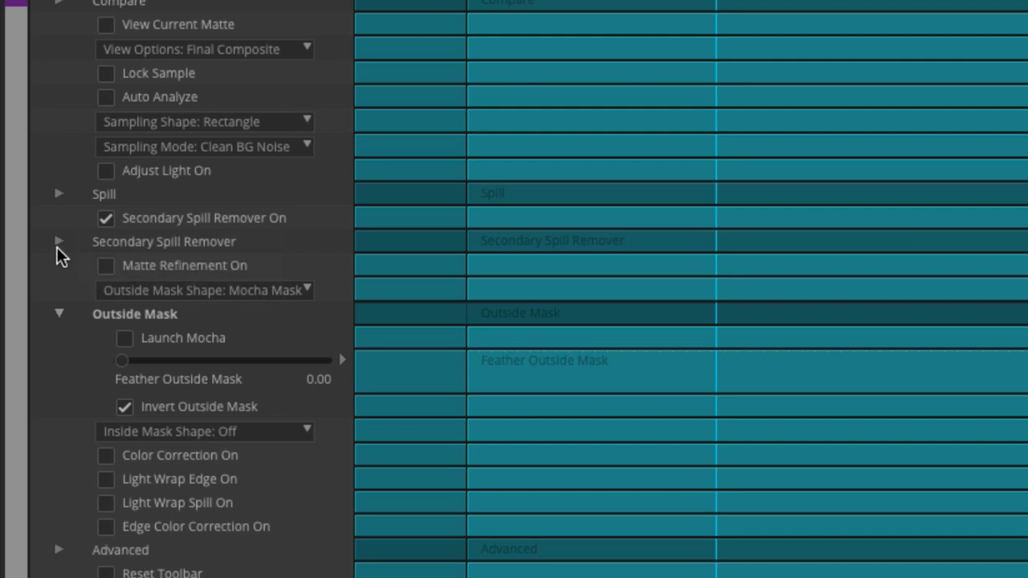
pyautogui.click(58, 241)
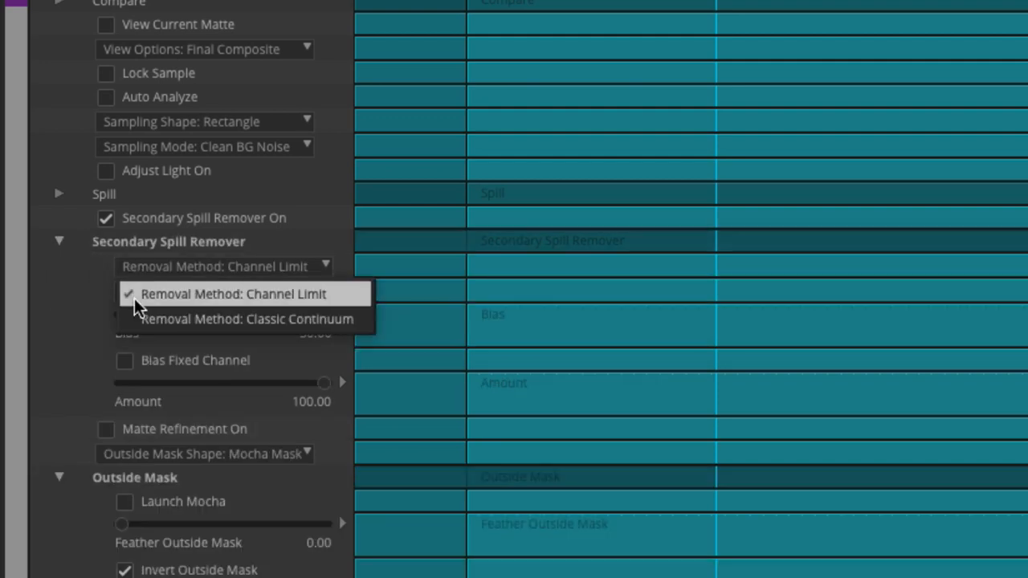
pyautogui.click(224, 292)
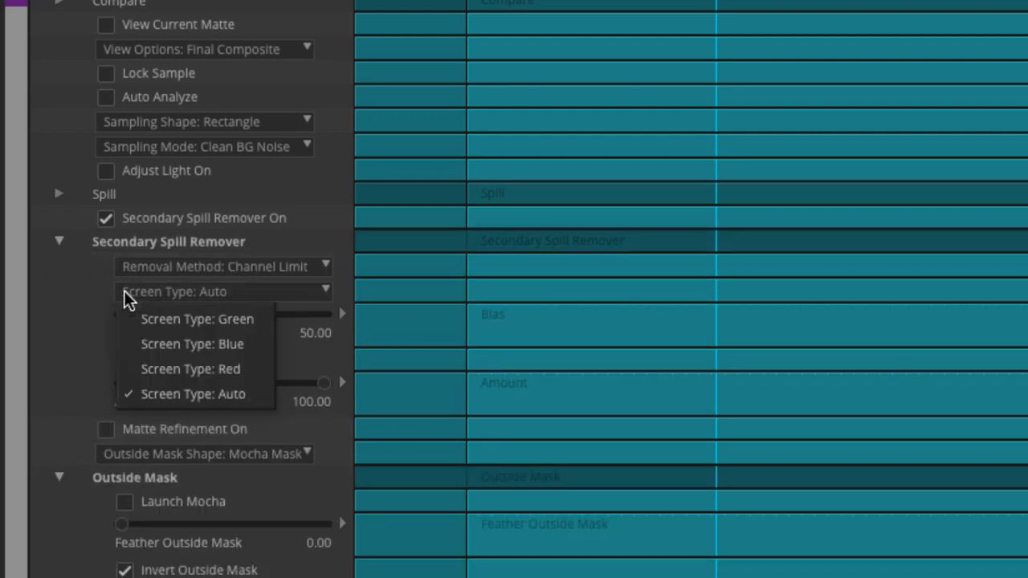
pyautogui.click(193, 394)
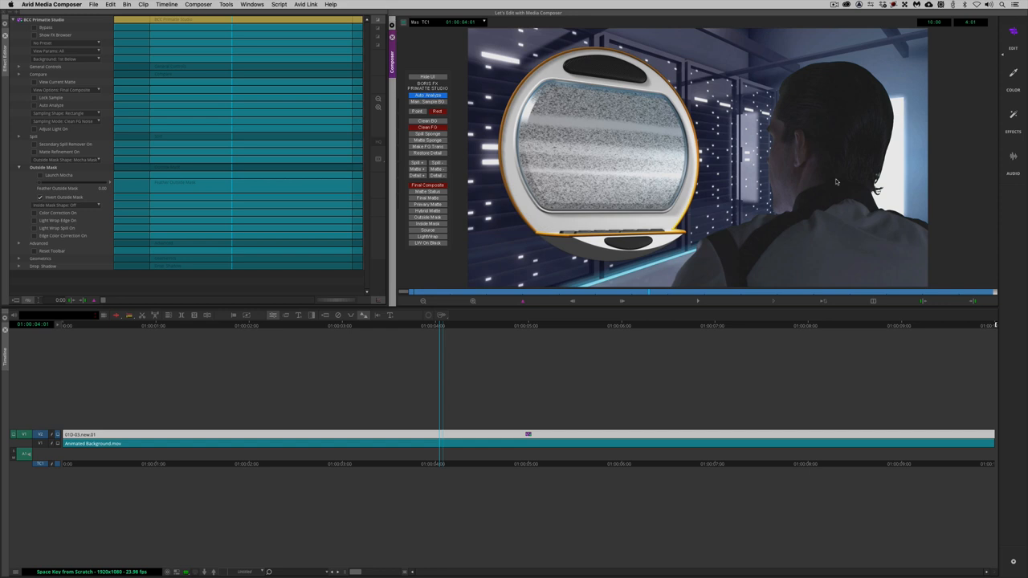
pyautogui.moveTo(883, 93)
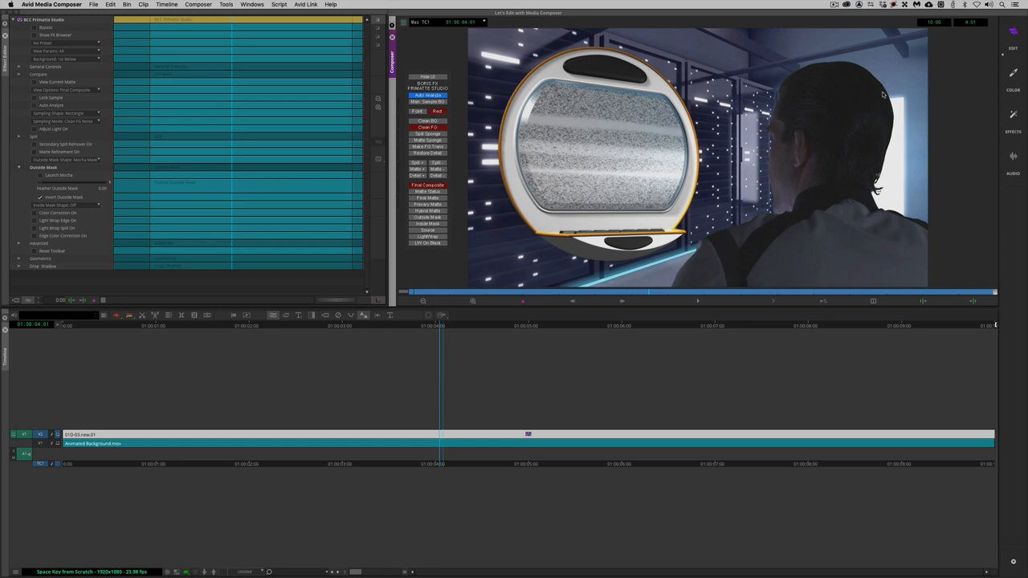
pyautogui.moveTo(883, 216)
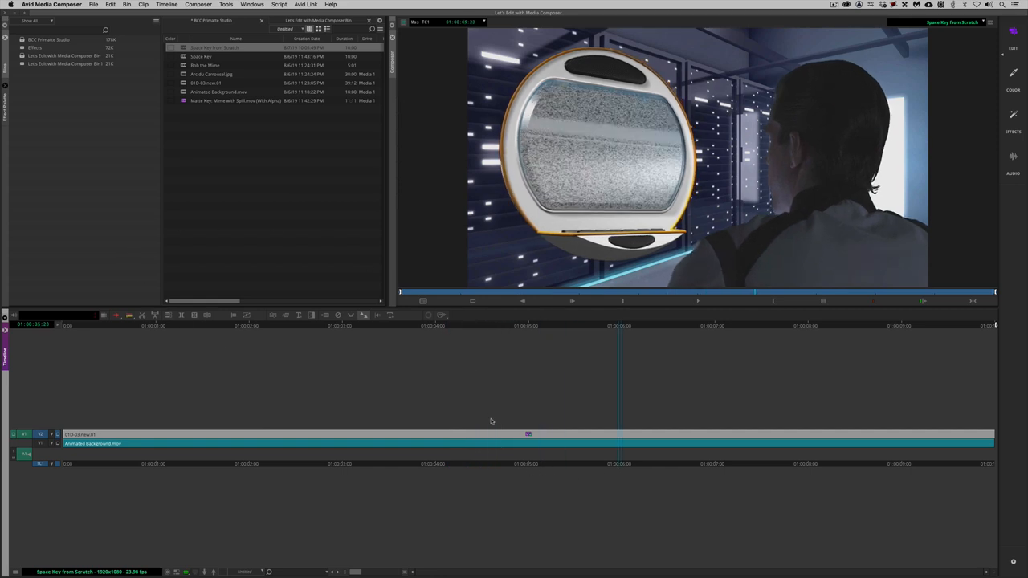
pyautogui.moveTo(535, 408)
pyautogui.write('fast f')
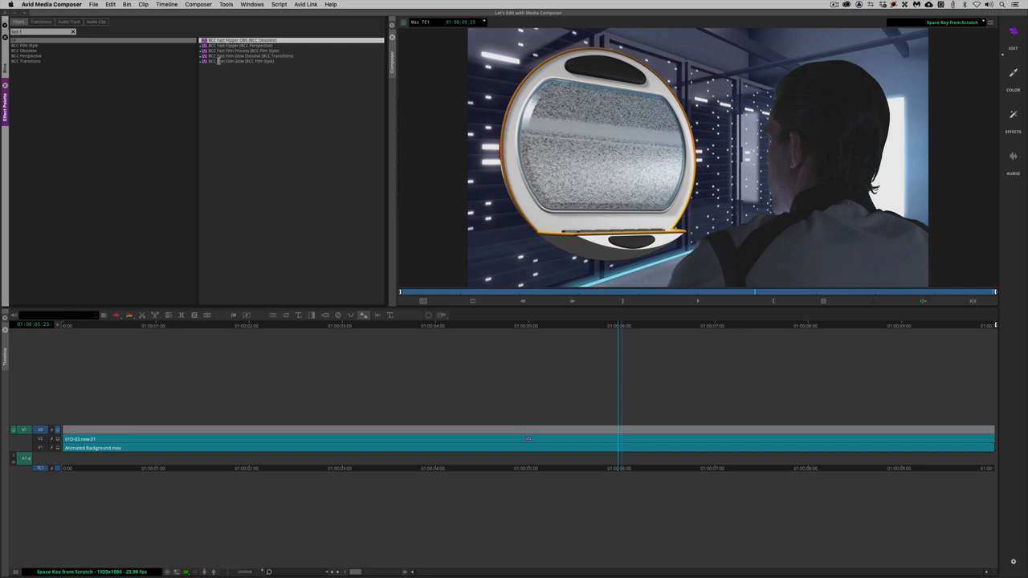
# Choose BCC Fast Film Glow from the Boris FX effects in the Effect Palette
pyautogui.click(249, 61)
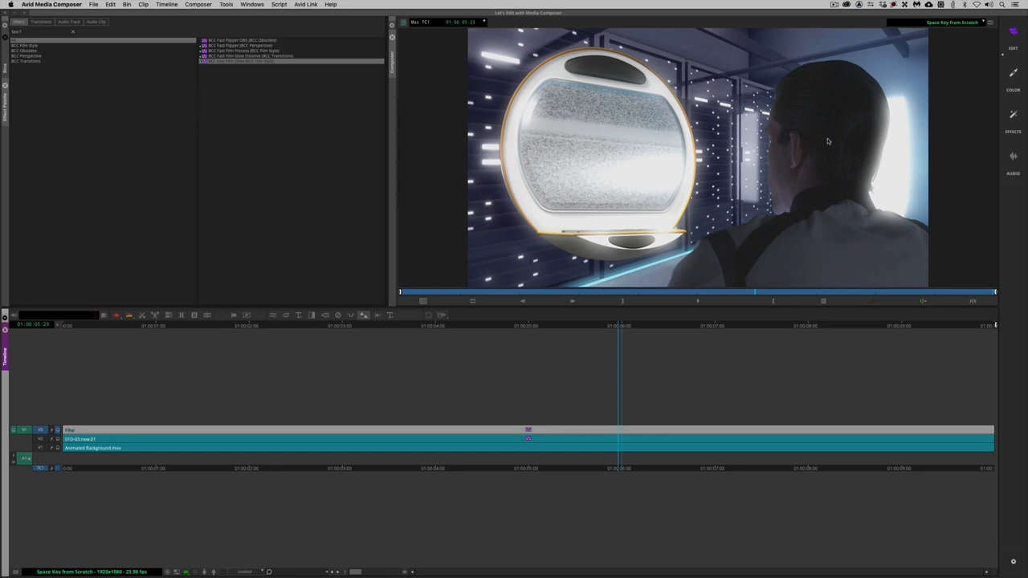
pyautogui.moveTo(604, 209)
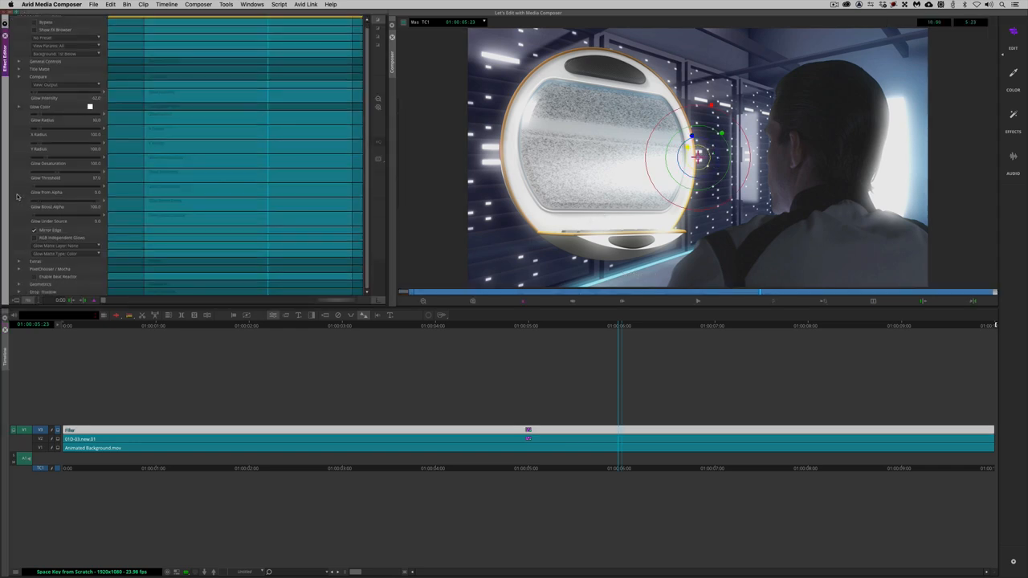
# Lower the Fast Film Glow strength so it reads as a subtle light wrap beside the porthole
pyautogui.scroll(-3)
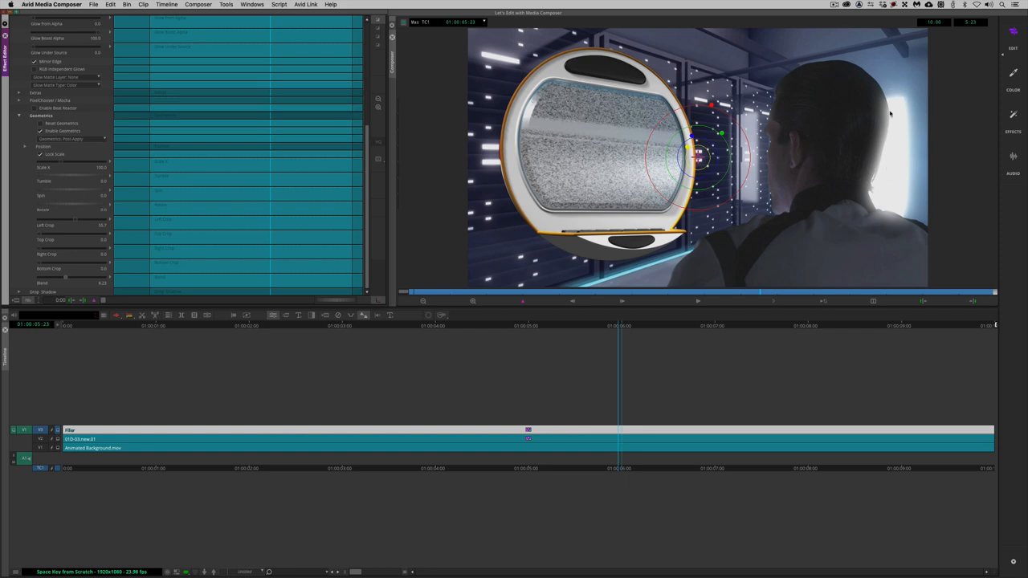
pyautogui.moveTo(871, 205)
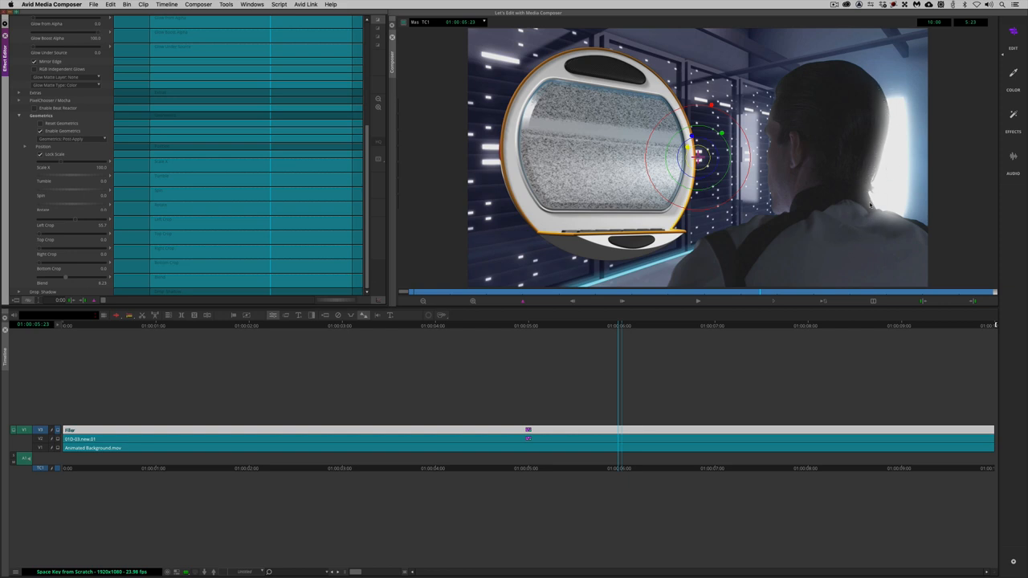
pyautogui.moveTo(784, 196)
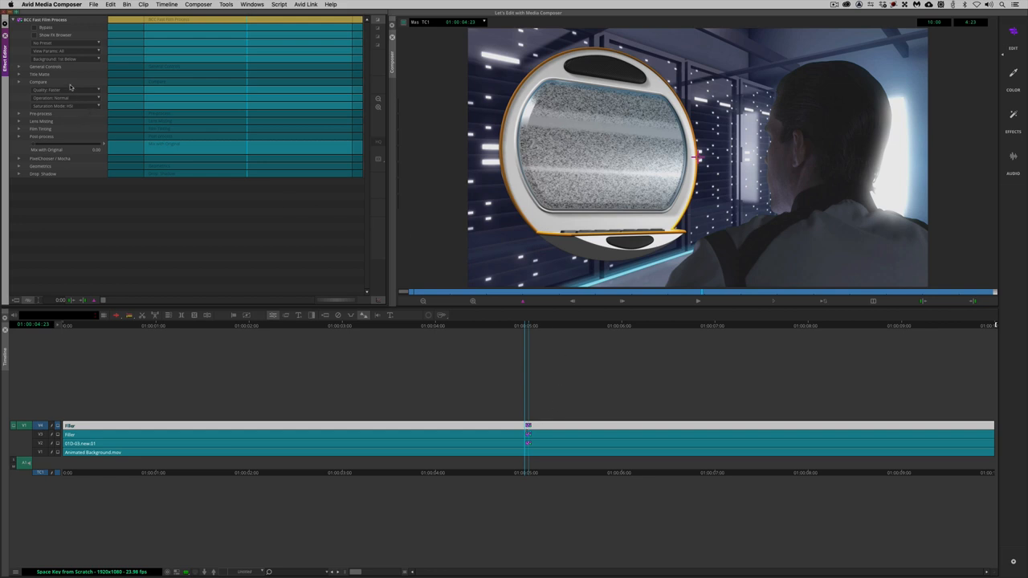
# Apply a blue-tinted Fast Film Process preset to the whole shot and return to the timeline
pyautogui.click(68, 42)
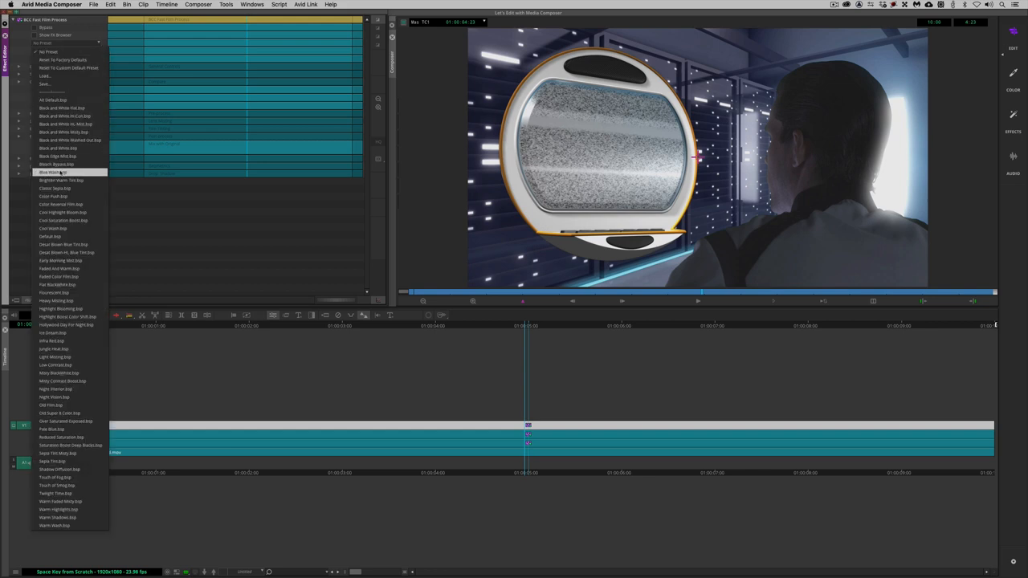
pyautogui.click(52, 174)
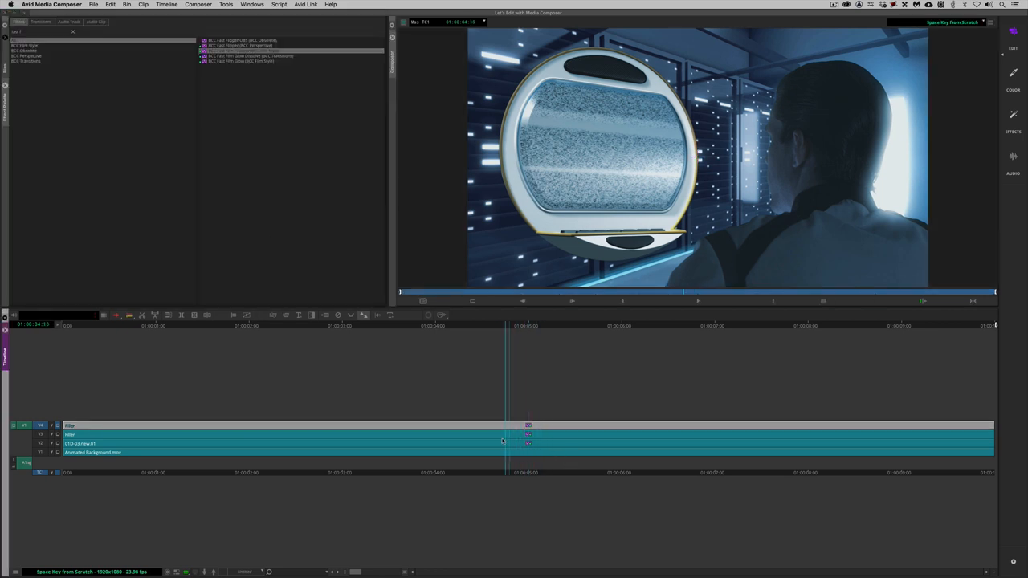
pyautogui.click(313, 441)
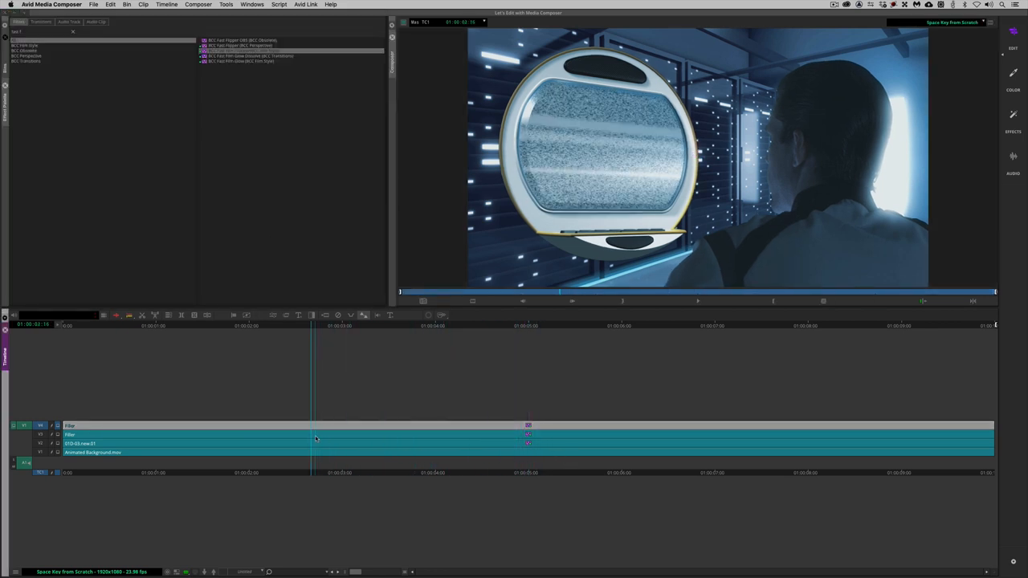